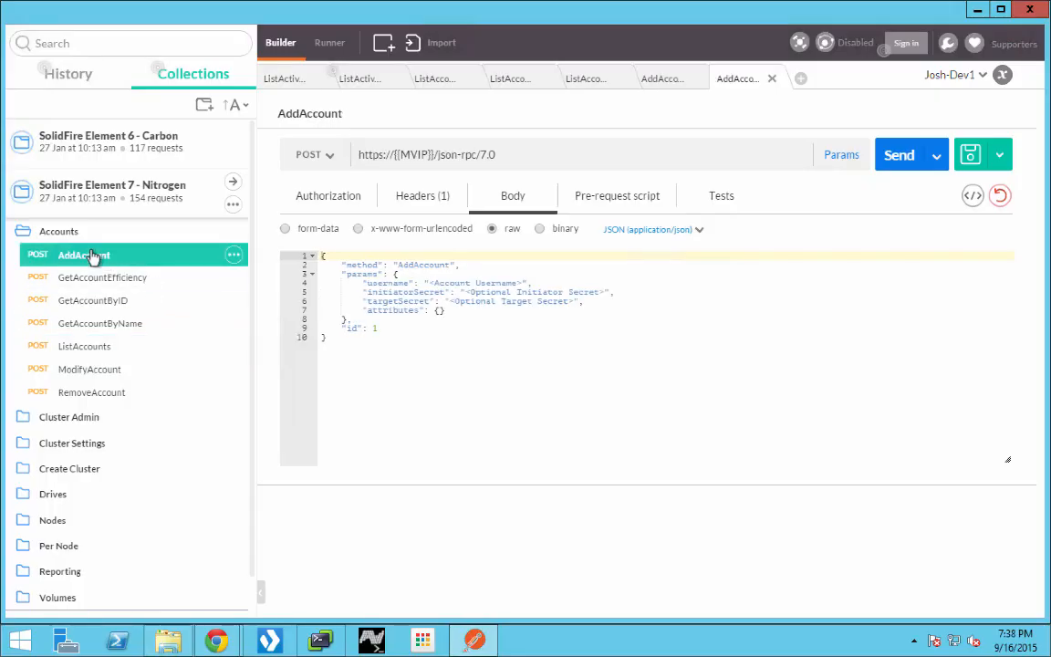
pyautogui.moveTo(955, 79)
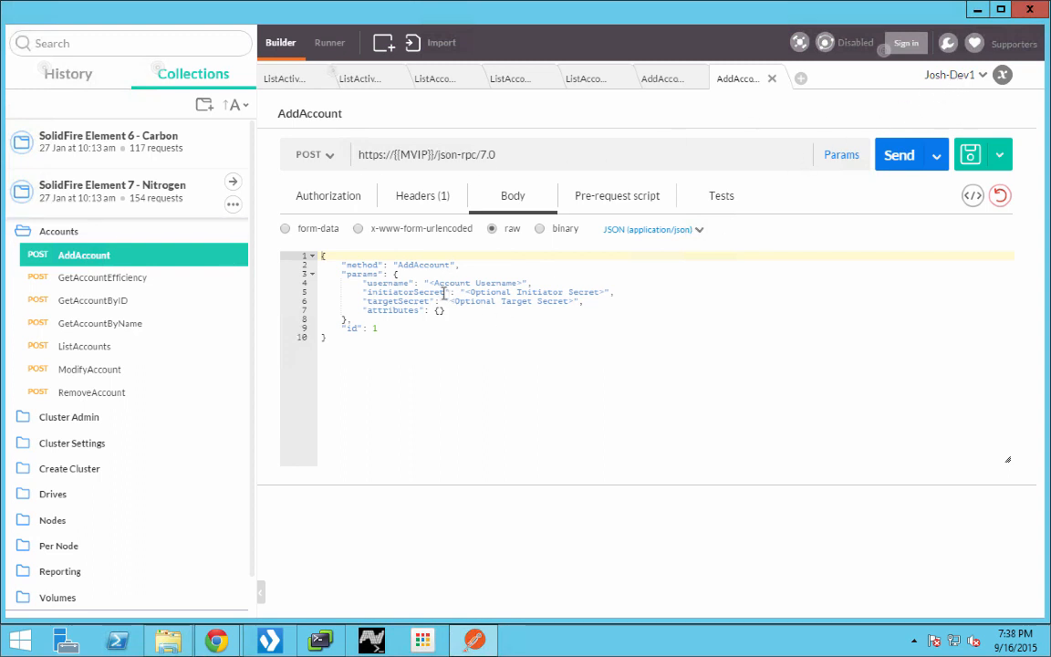
# Send AddAccount with username TestUser and both optional secret lines removed.
pyautogui.doubleClick(473, 282)
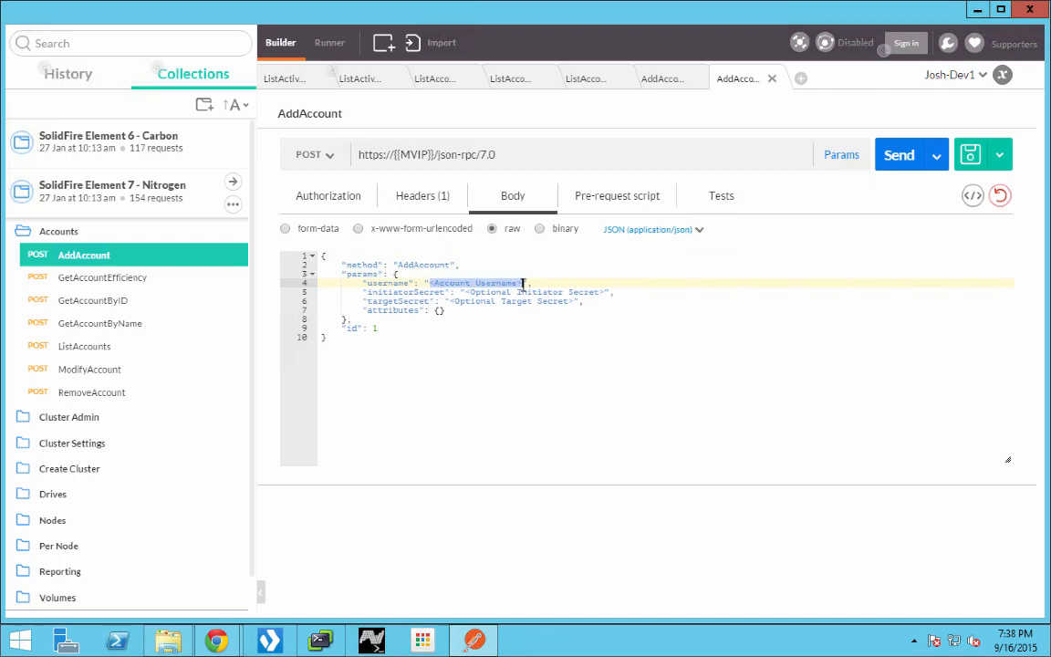
pyautogui.moveTo(591, 361)
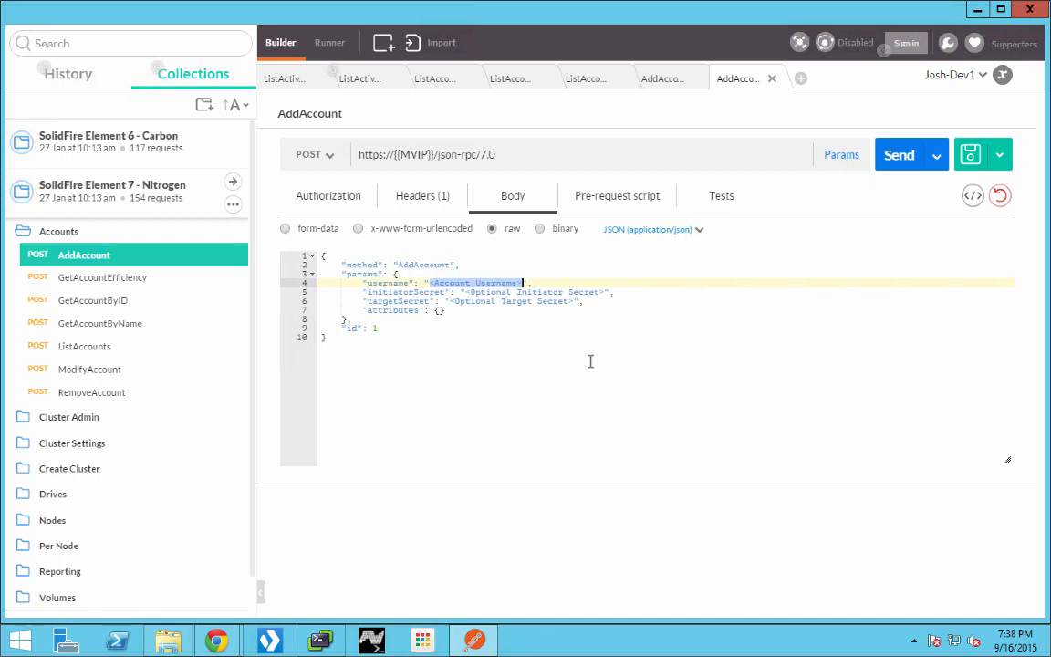
pyautogui.write('TestUser')
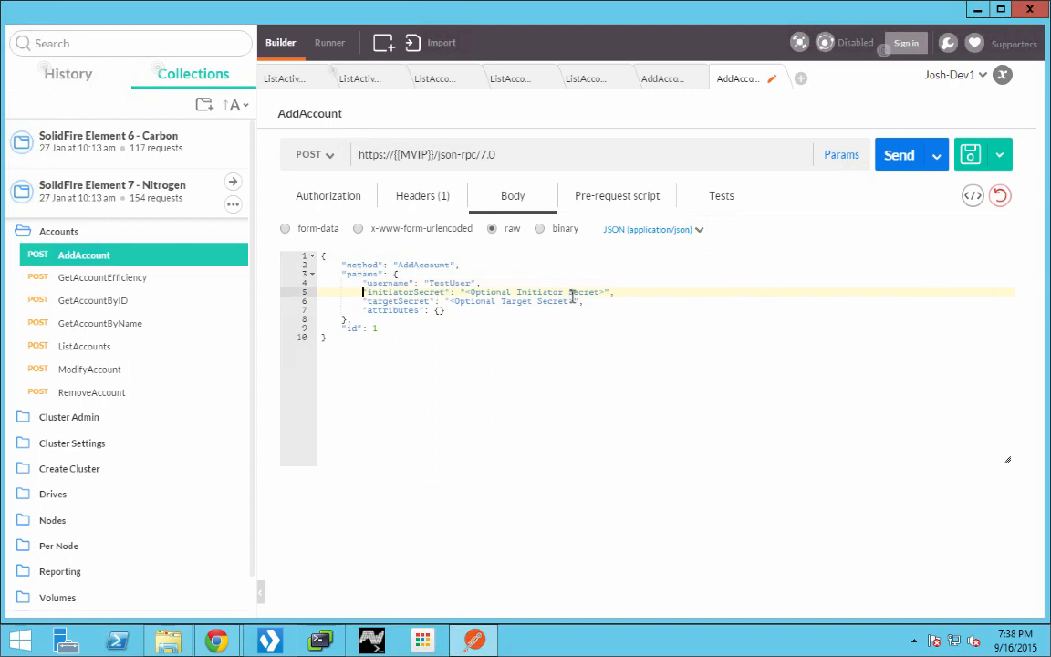
pyautogui.moveTo(366, 292); pyautogui.dragTo(584, 301)
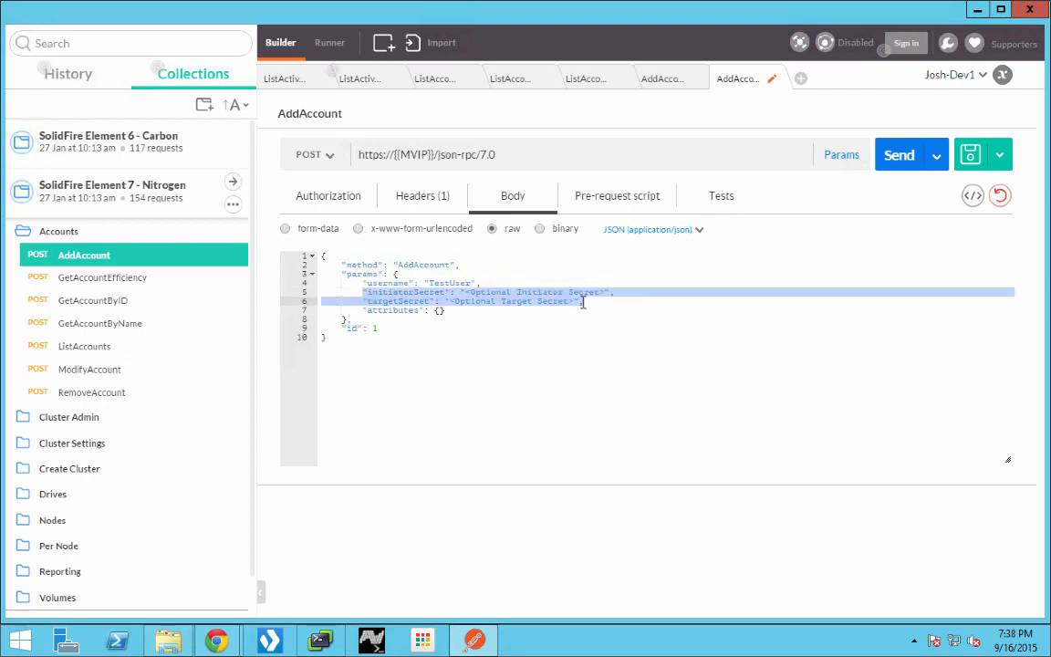
pyautogui.press('Delete')
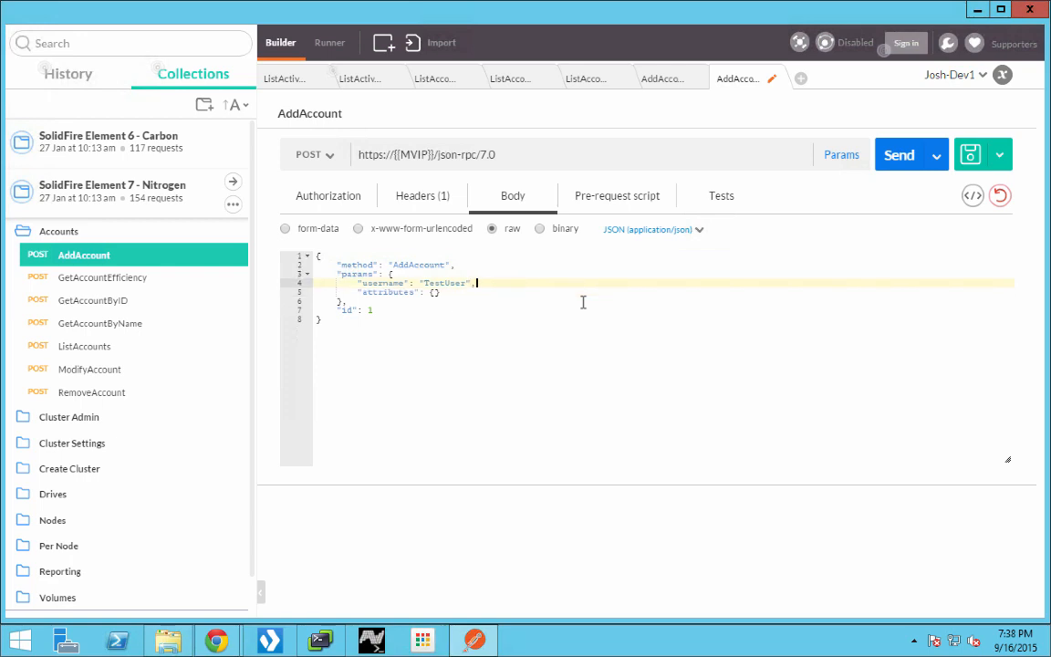
pyautogui.moveTo(898, 155)
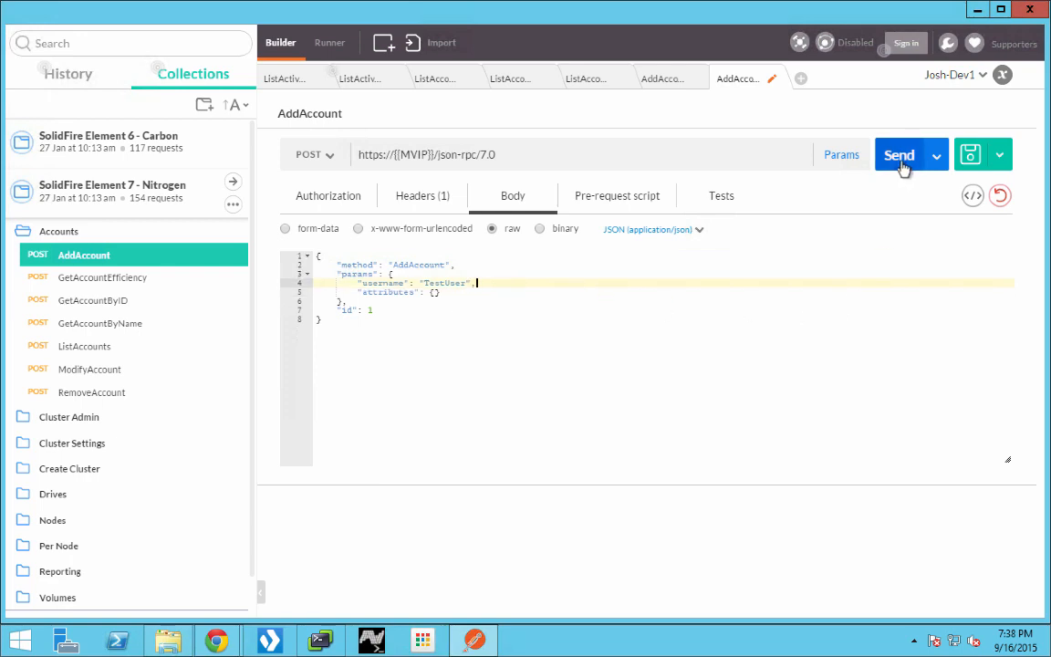
pyautogui.click(898, 154)
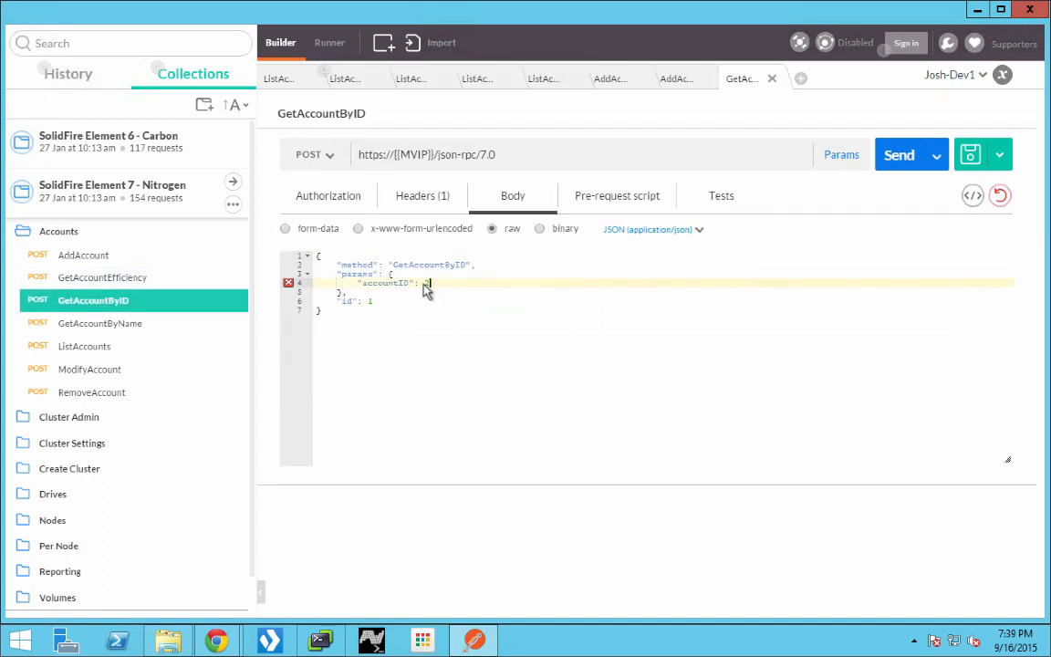
# Send GetAccountByID to confirm TestUser, then run ListAccounts showing Josh and TestUser.
pyautogui.click(898, 154)
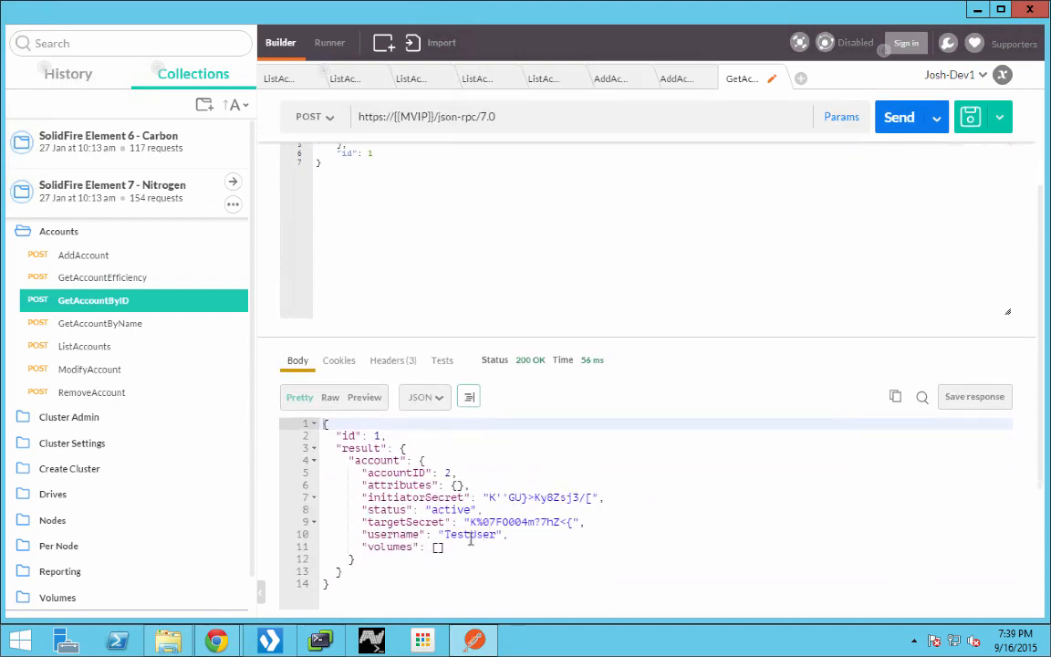
pyautogui.doubleClick(470, 534)
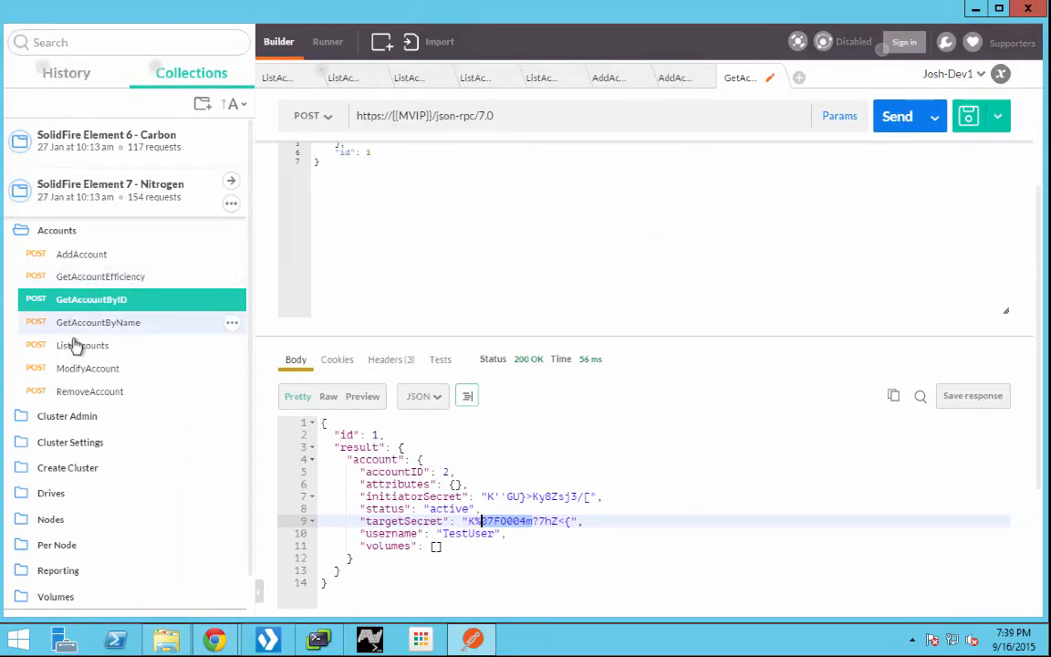
pyautogui.click(82, 345)
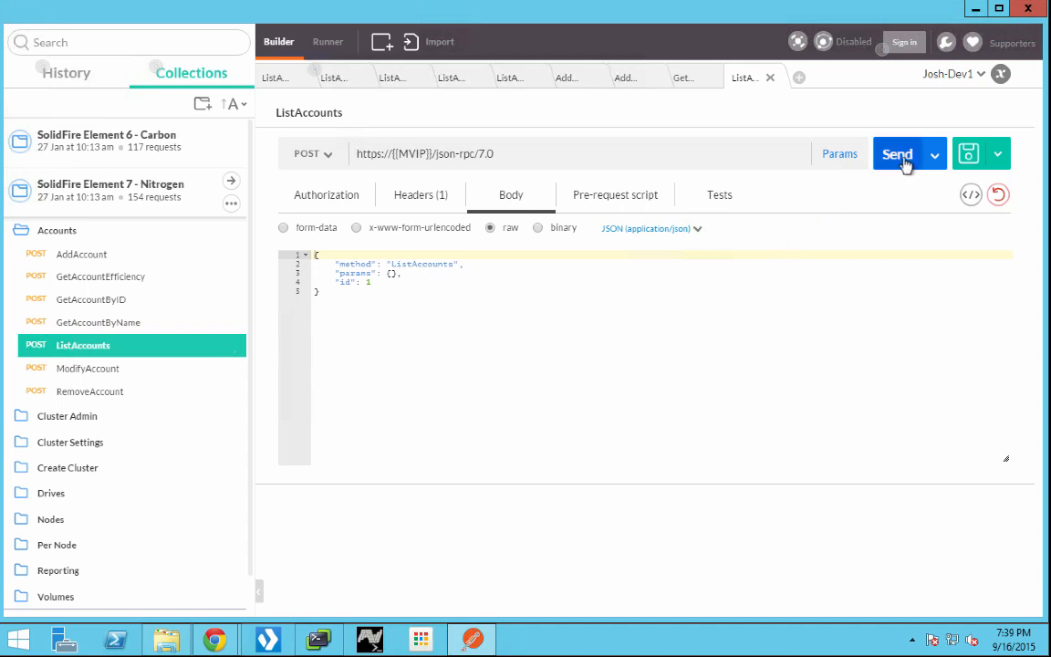
pyautogui.click(896, 154)
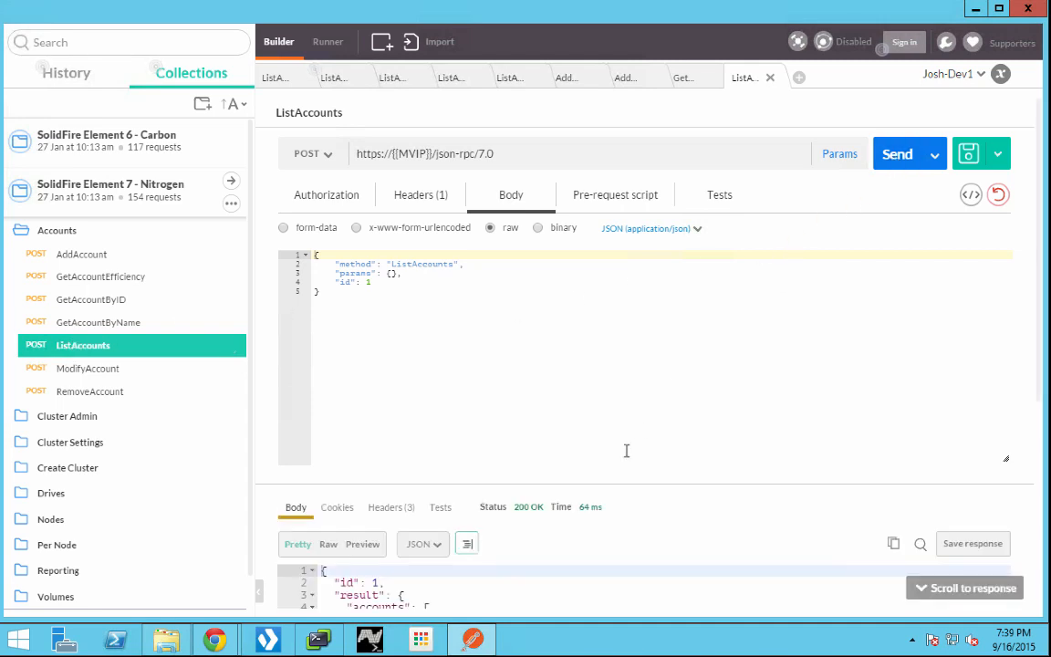
pyautogui.click(964, 588)
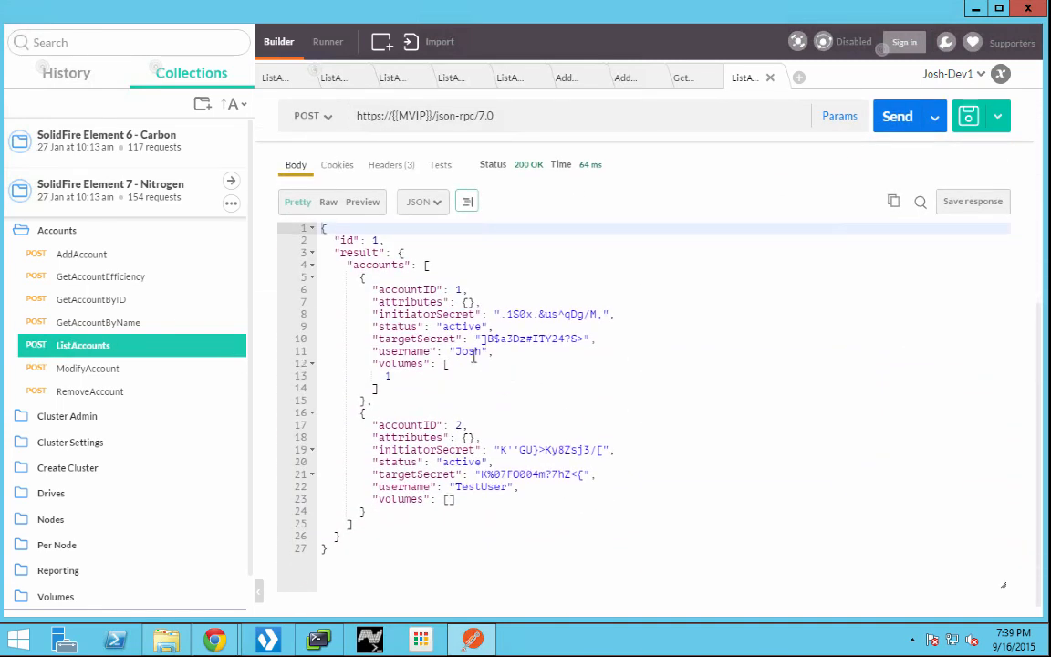
pyautogui.doubleClick(480, 486)
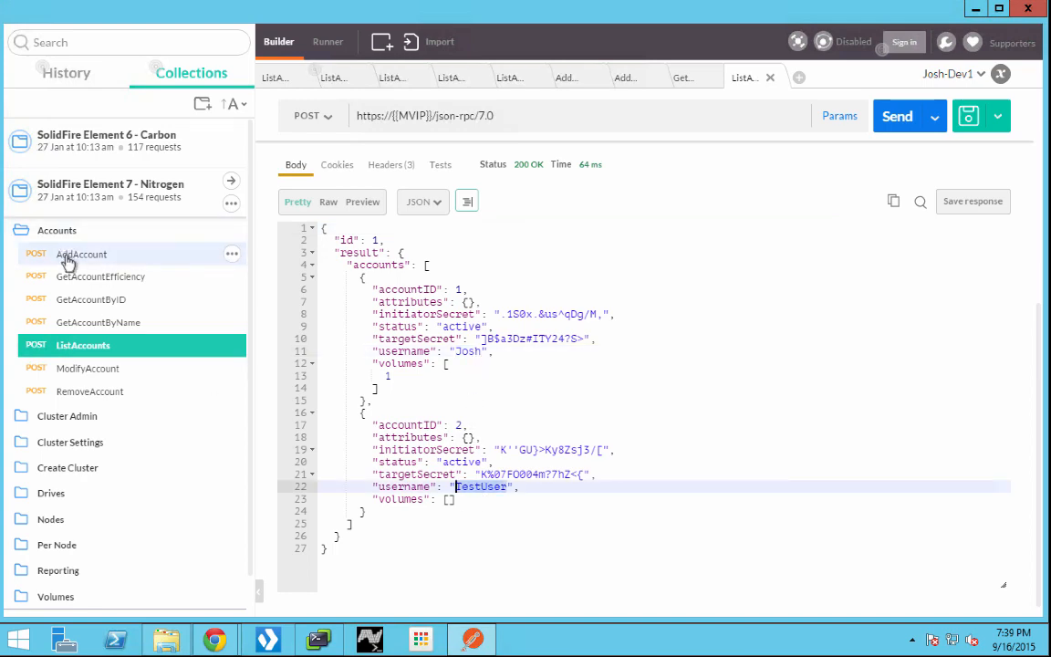
# In a fresh AddAccount request, set the username to CustomSecrets.
pyautogui.click(81, 254)
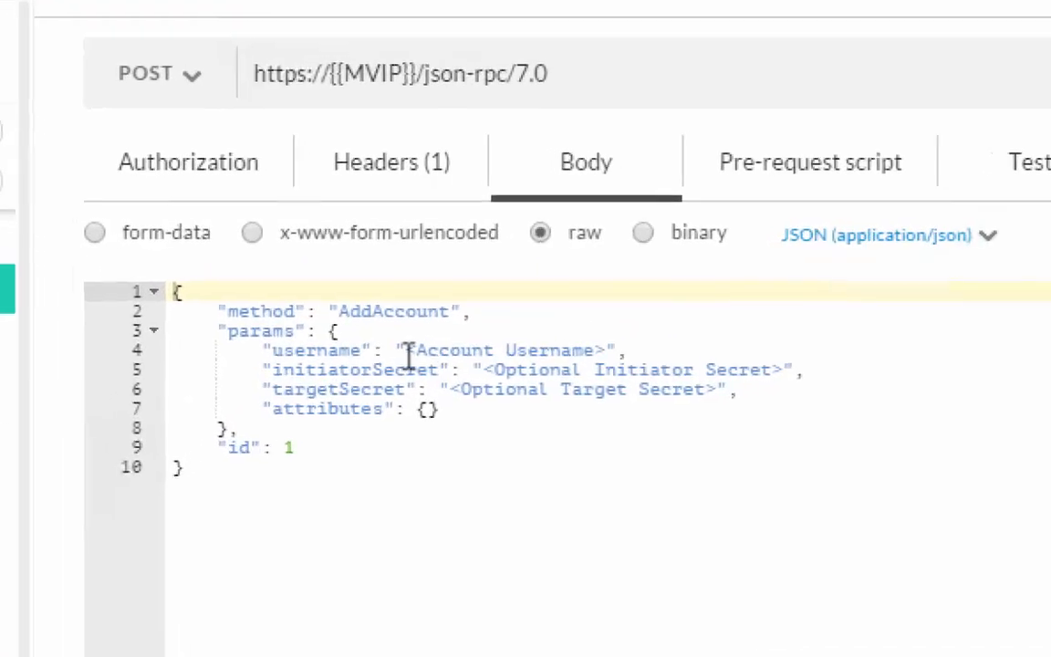
pyautogui.doubleClick(506, 354)
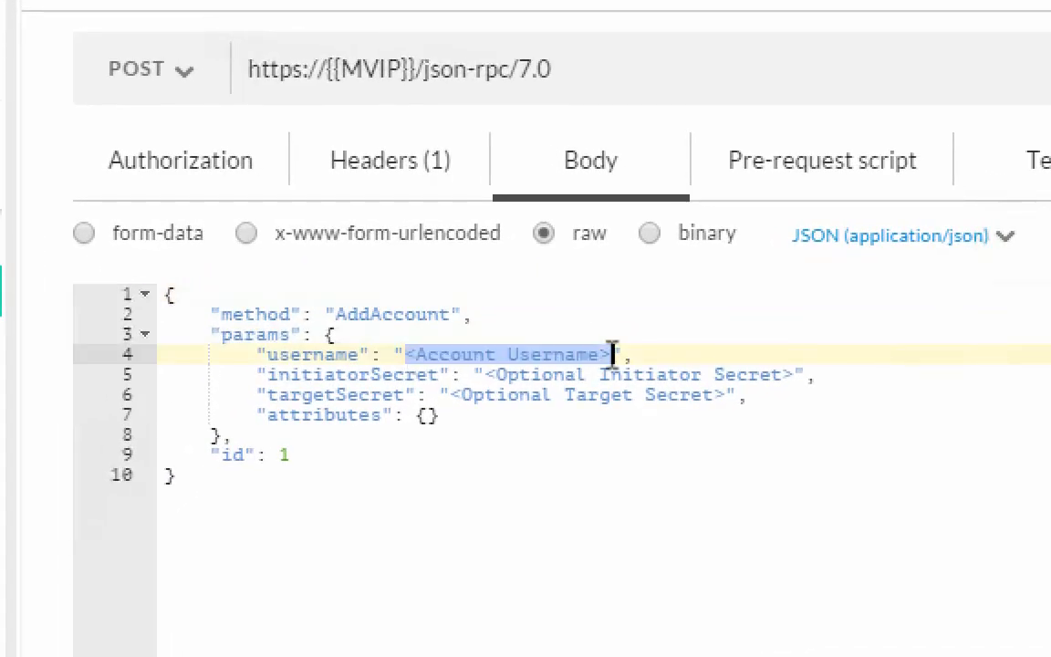
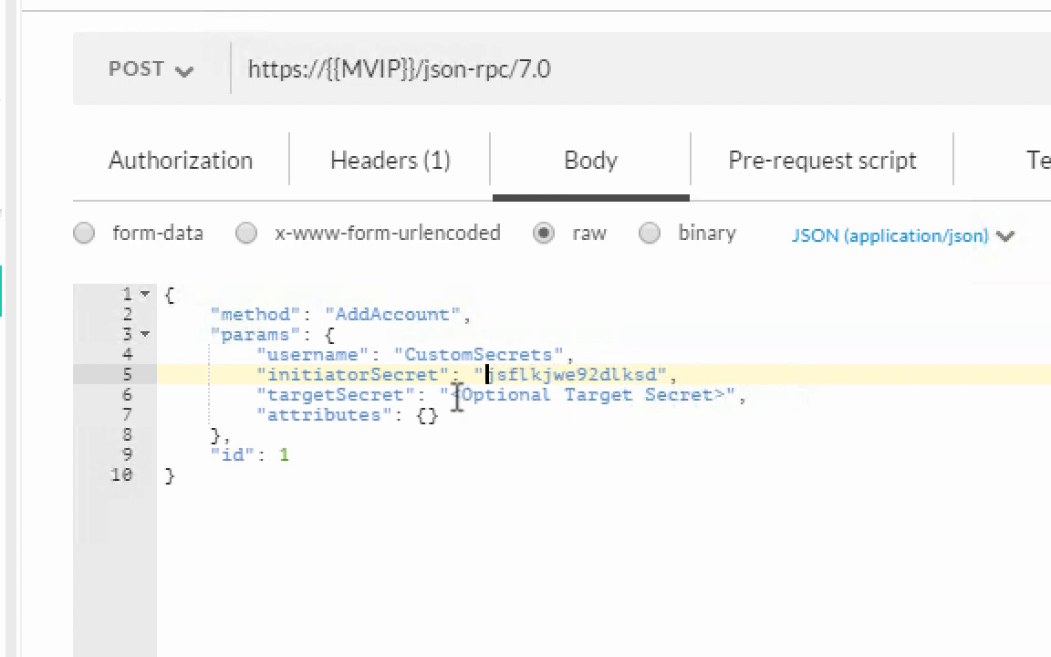
pyautogui.click(720, 394)
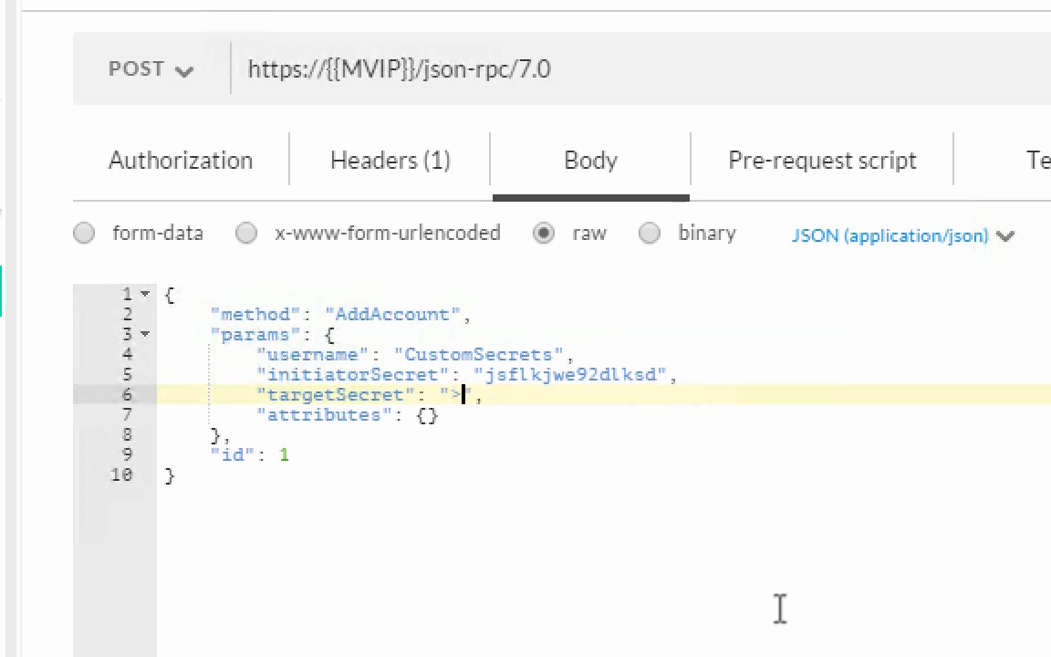
pyautogui.press('Backspace')
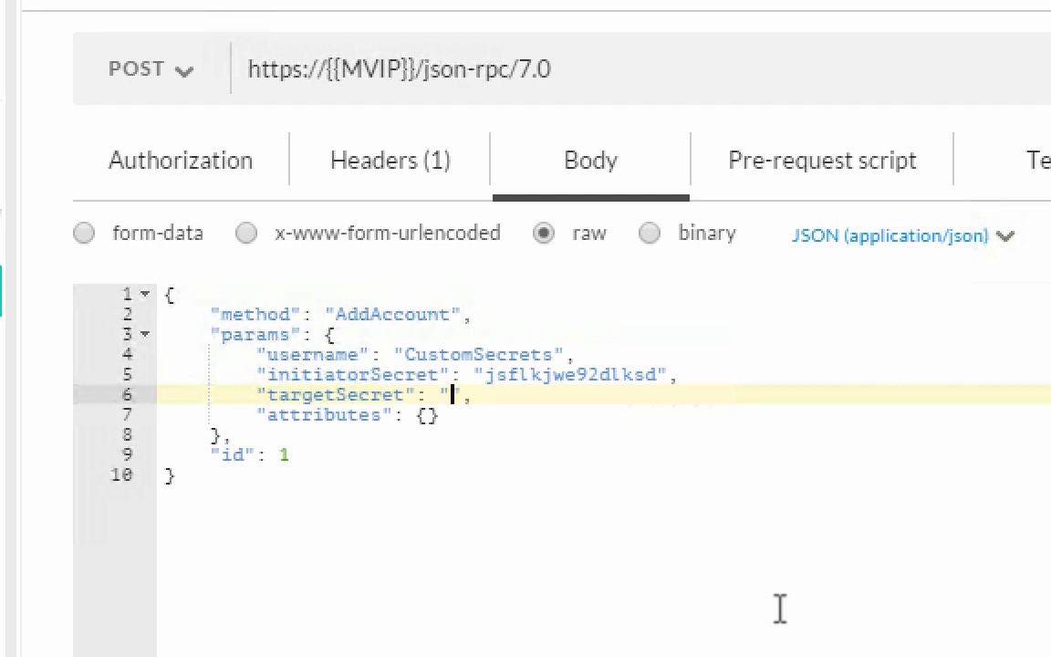
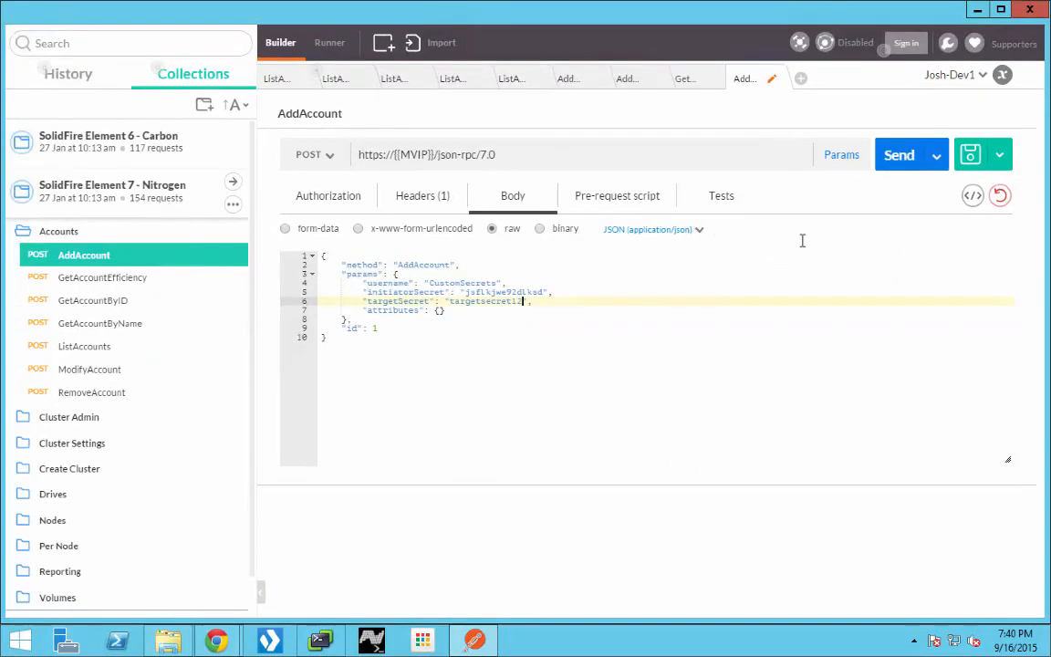
# Send the CustomSecrets AddAccount request and scroll to the response with account ID 3.
pyautogui.click(898, 154)
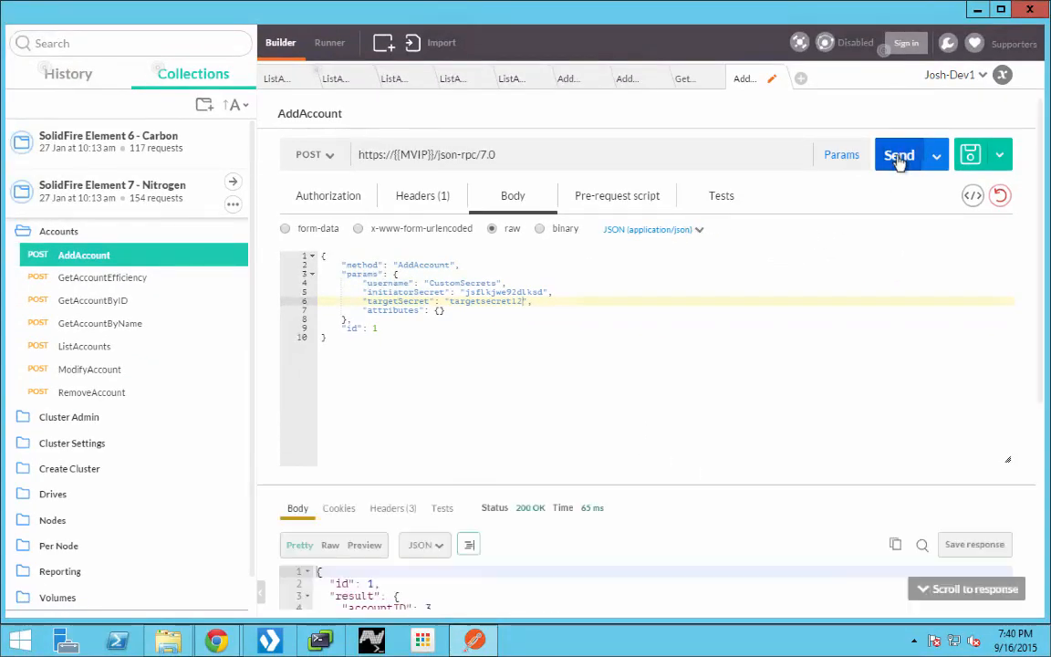
pyautogui.scroll(-3)
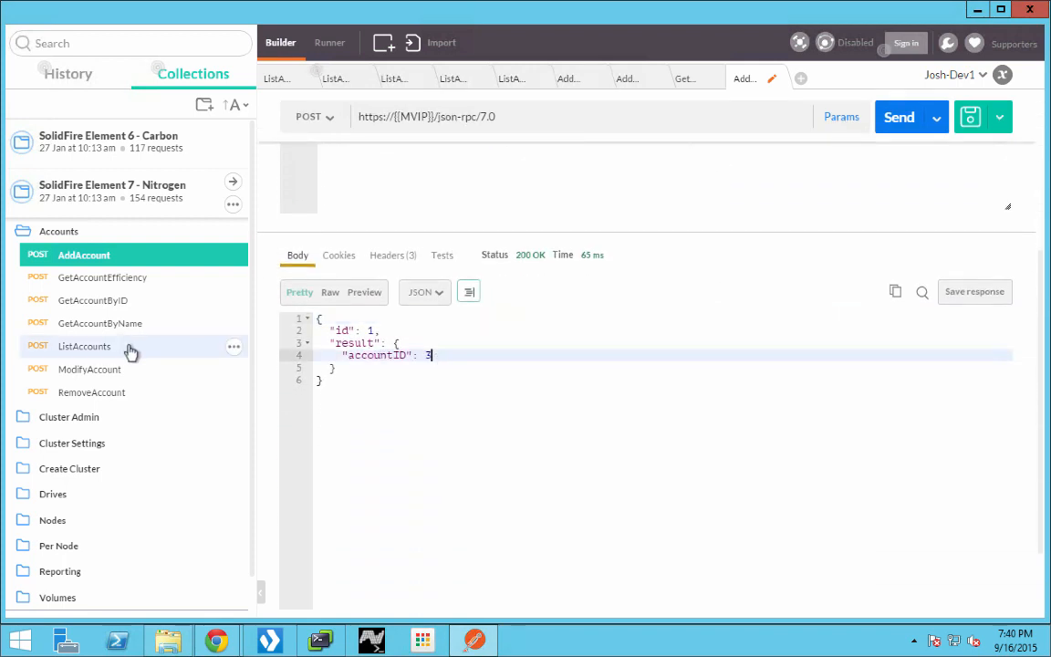
pyautogui.moveTo(108, 310)
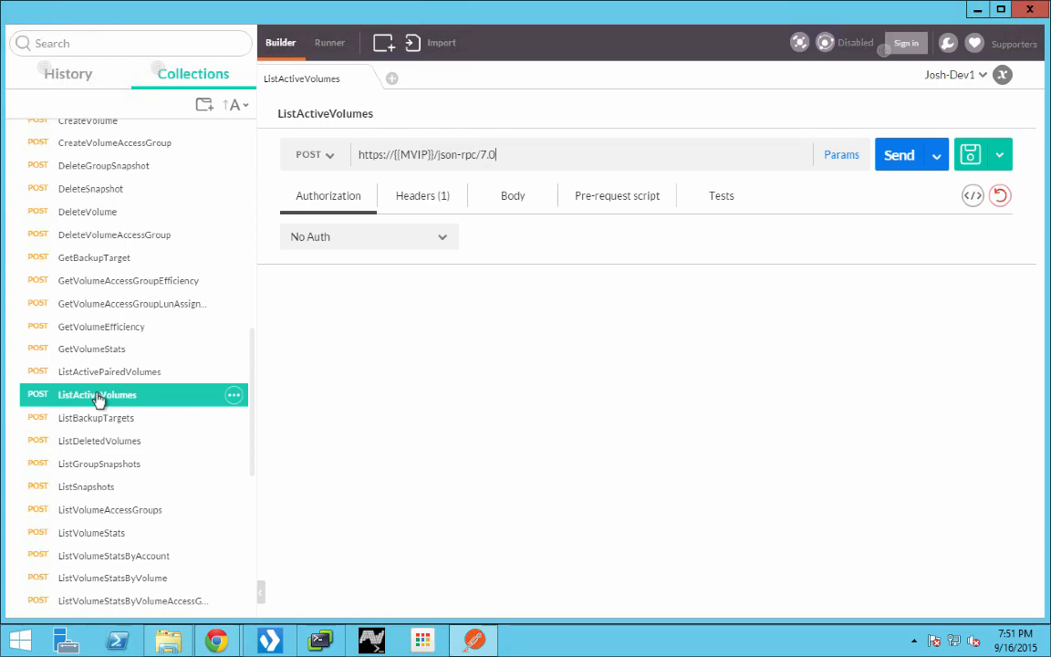
pyautogui.moveTo(513, 196)
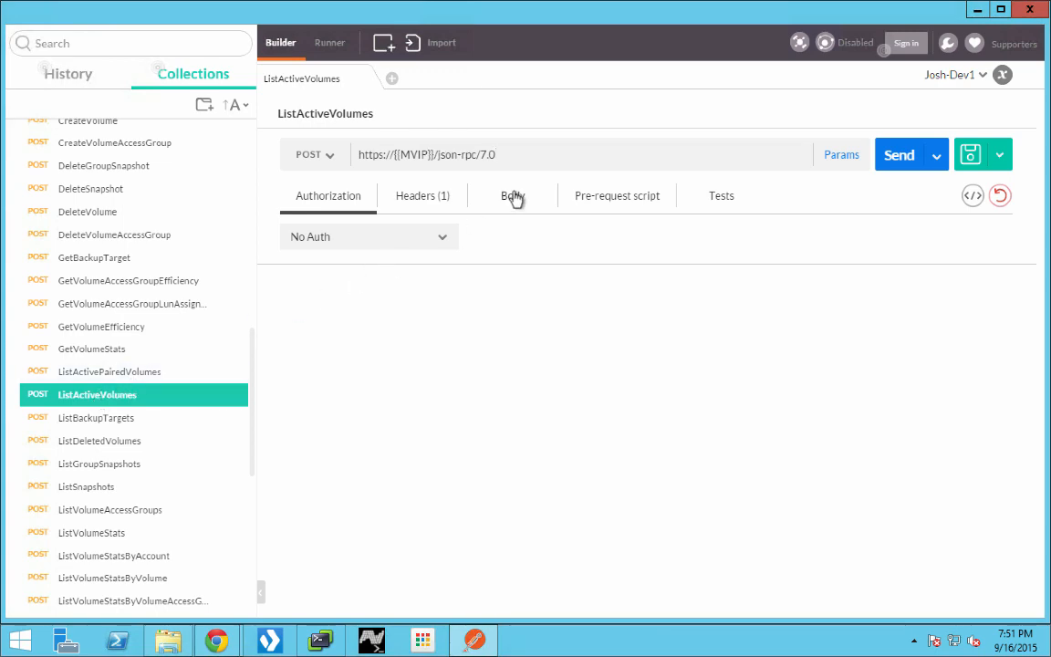
# In the ListActiveVolumes body, replace the startVolumeID placeholder with 1.
pyautogui.click(898, 154)
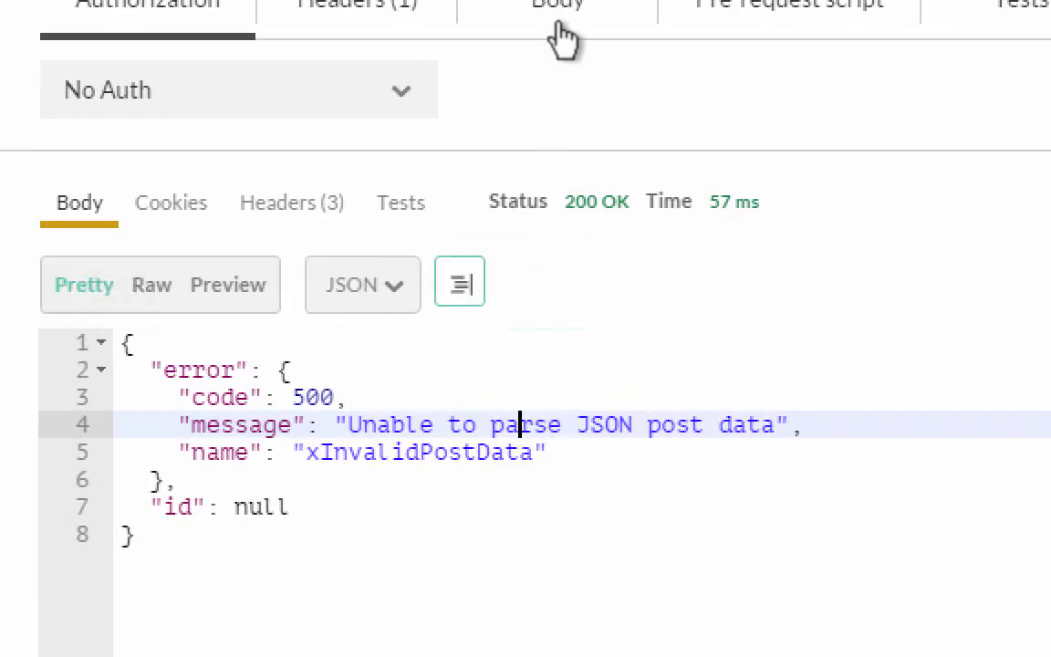
pyautogui.click(557, 9)
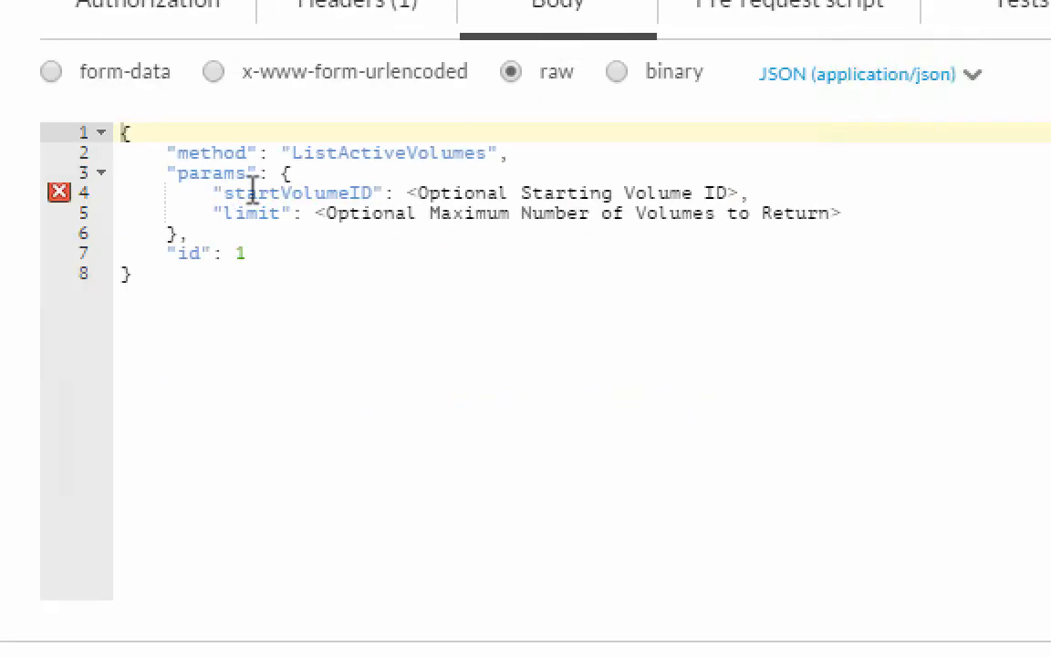
pyautogui.click(577, 193)
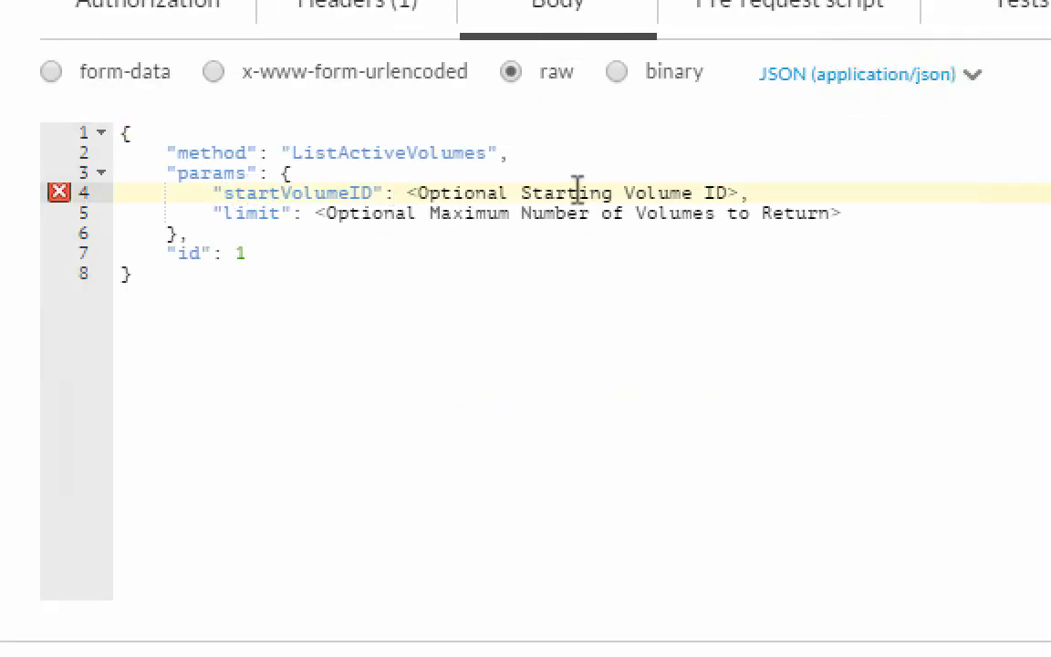
pyautogui.doubleClick(570, 192)
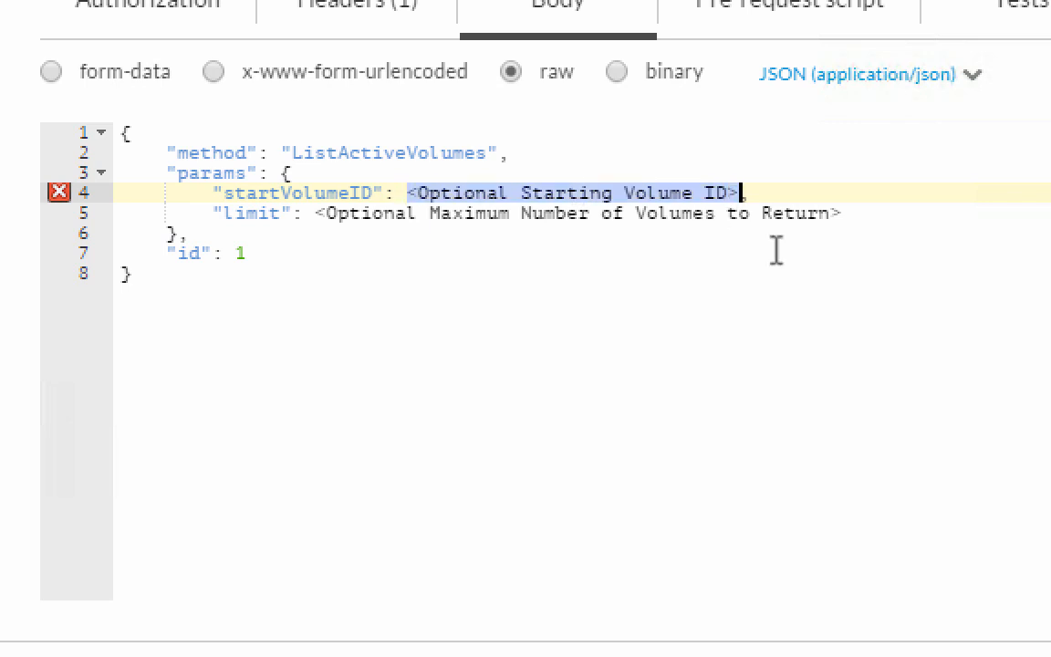
pyautogui.write('1,')
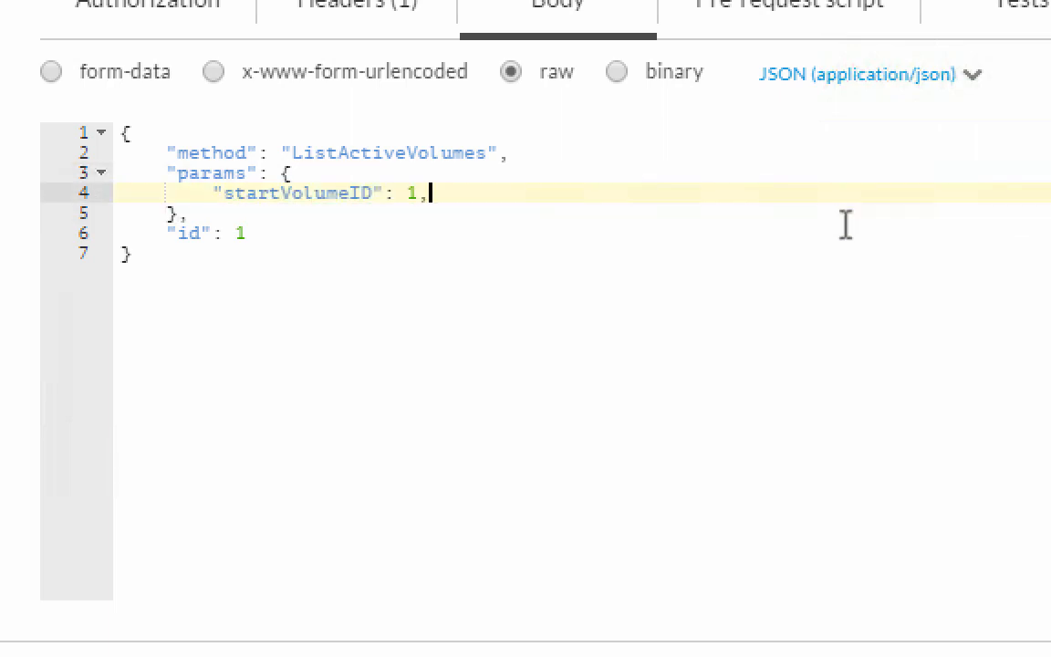
# Send ListActiveVolumes with startVolumeID 1 and highlight the returned Postman-Test volume.
pyautogui.click(928, 141)
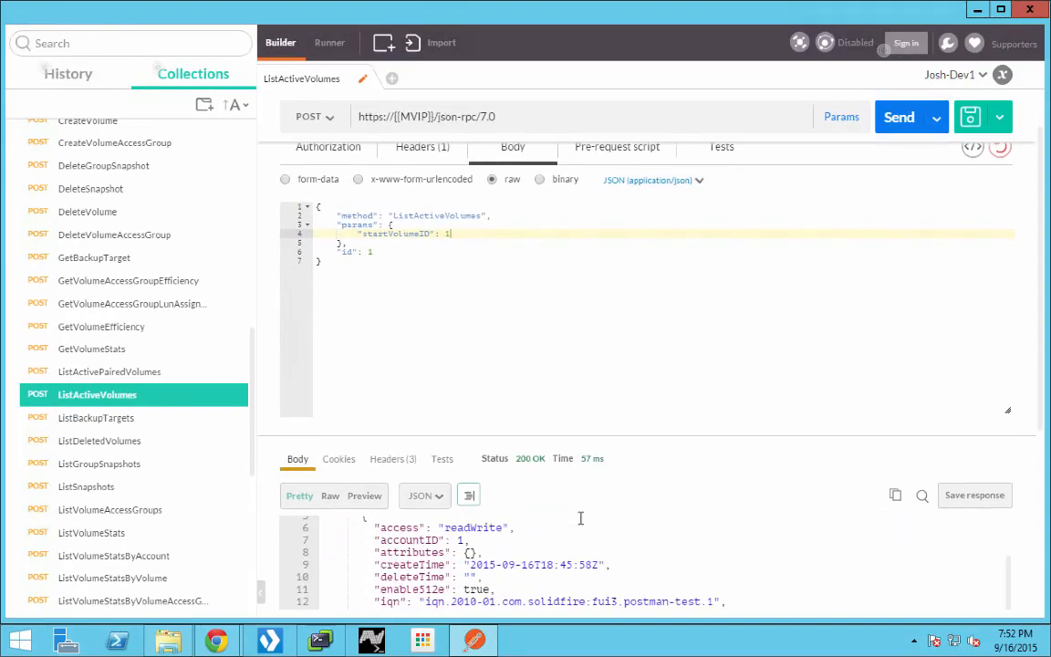
pyautogui.scroll(-3)
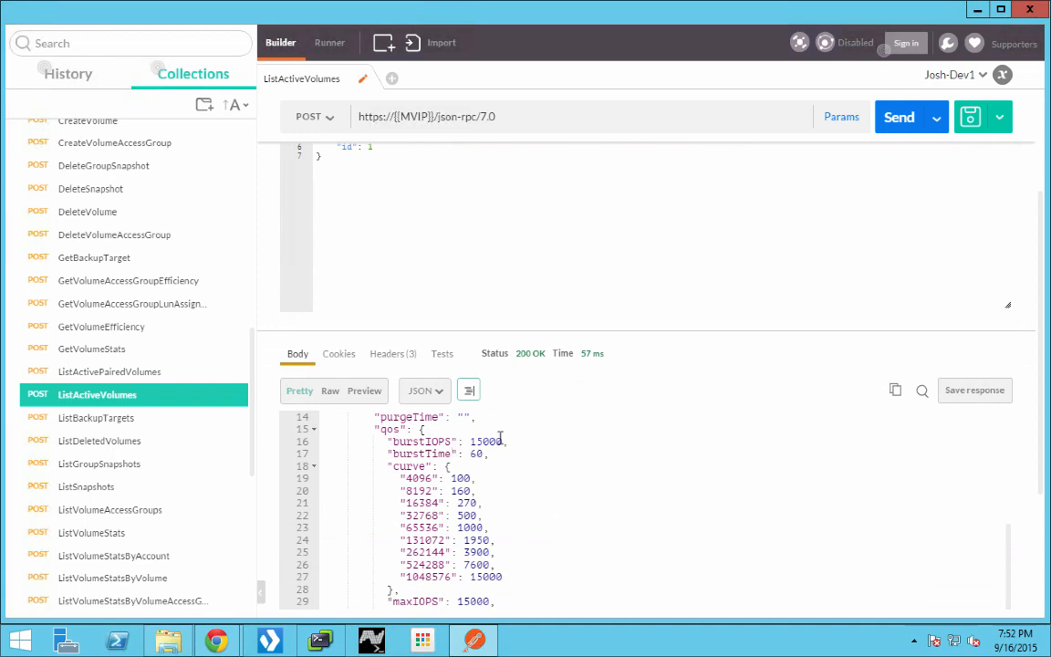
pyautogui.scroll(3)
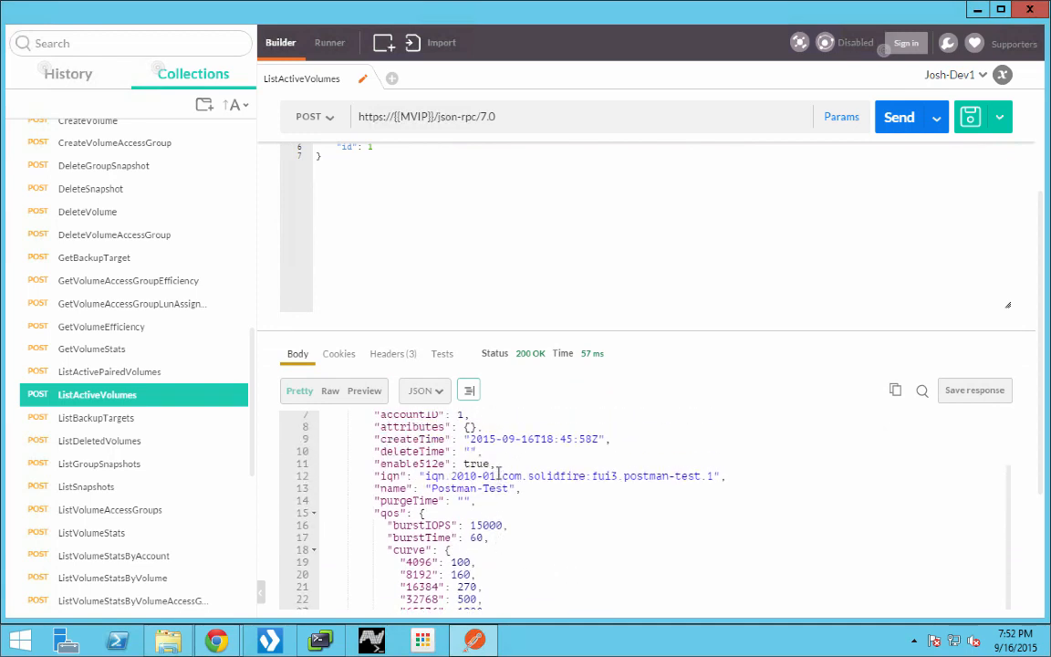
pyautogui.doubleClick(453, 488)
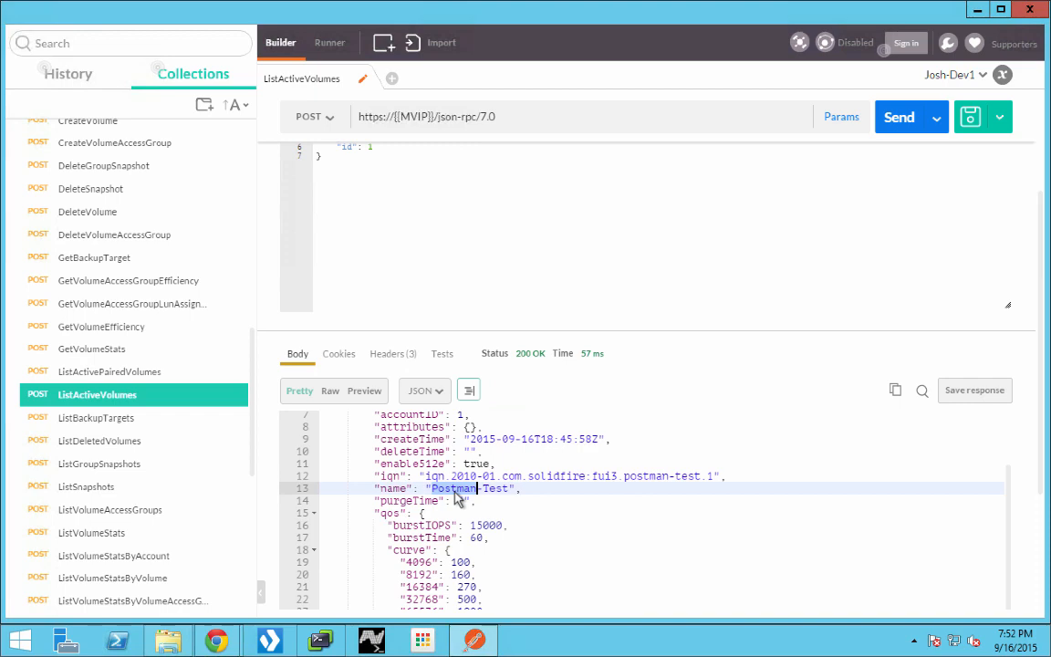
pyautogui.moveTo(119, 386)
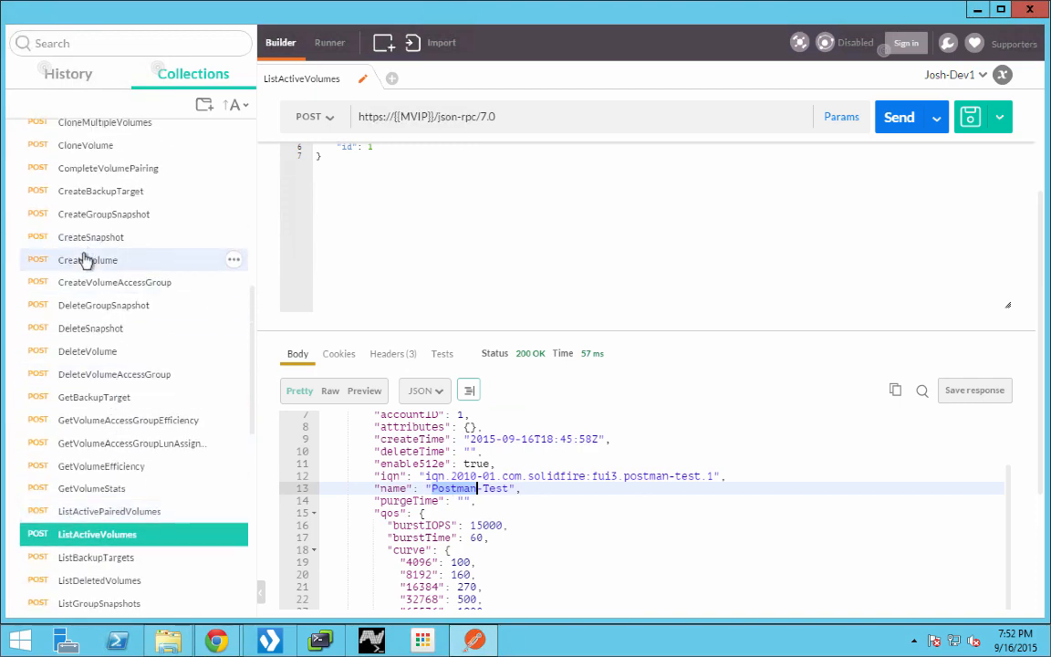
pyautogui.click(88, 260)
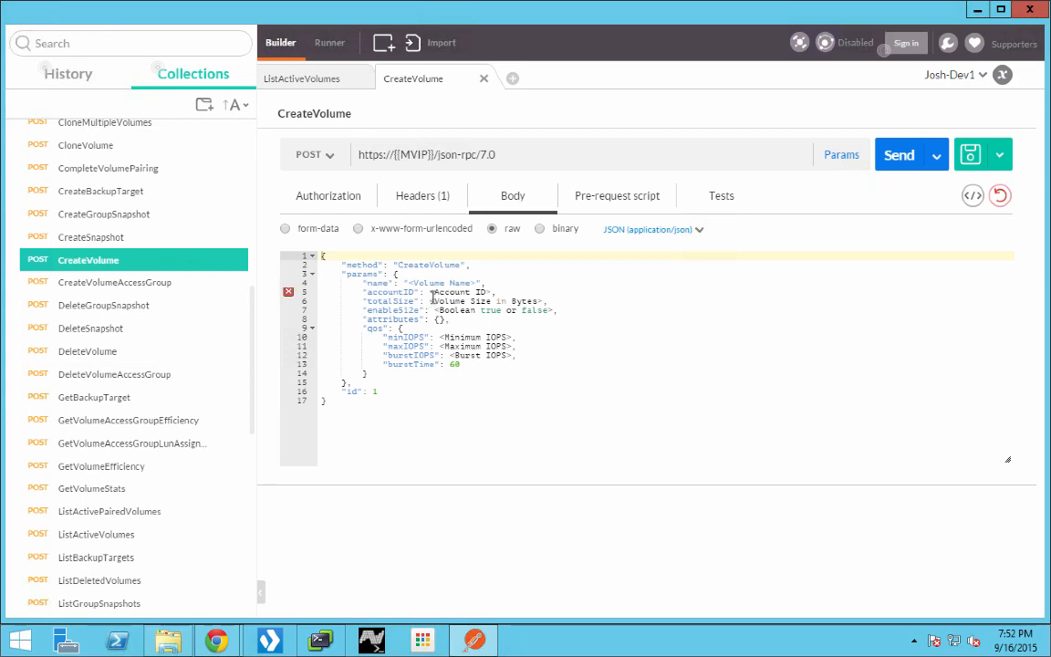
pyautogui.doubleClick(461, 292)
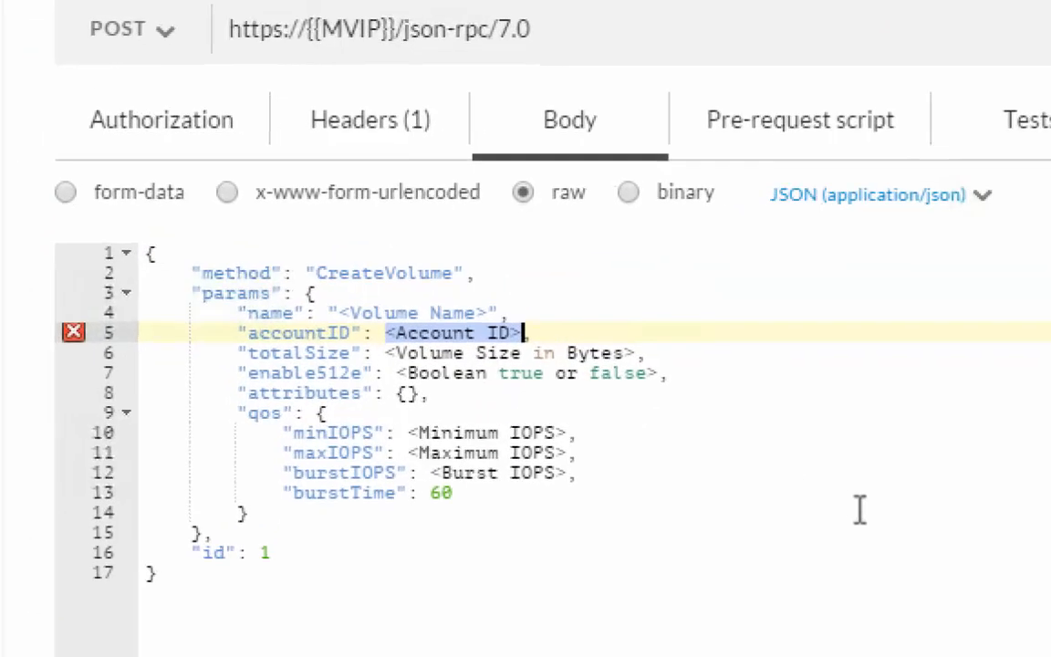
pyautogui.write('1')
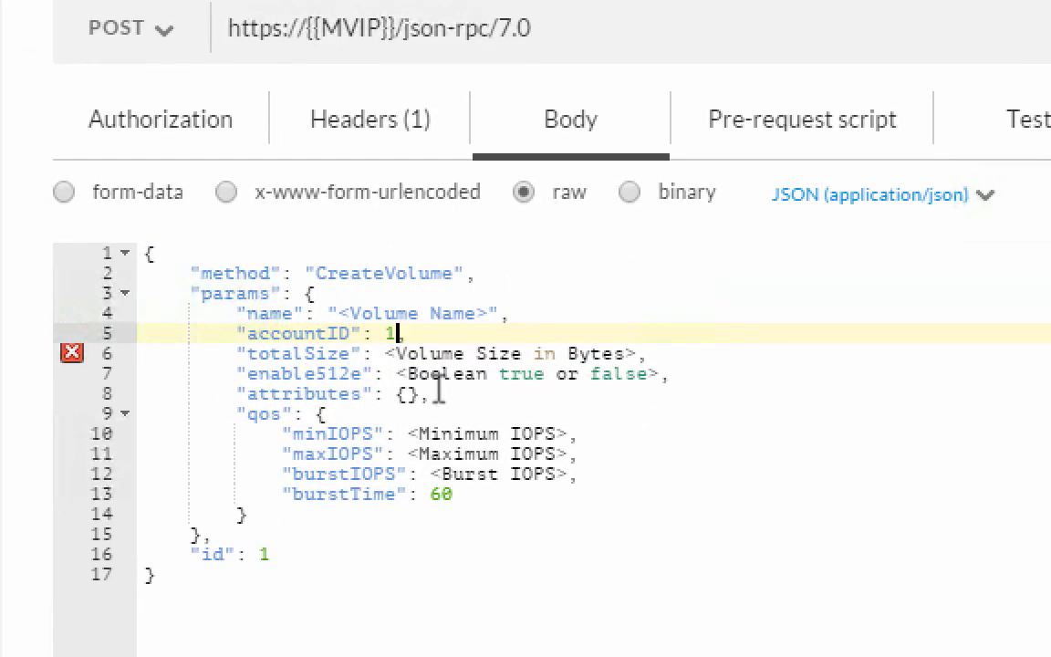
pyautogui.doubleClick(507, 353)
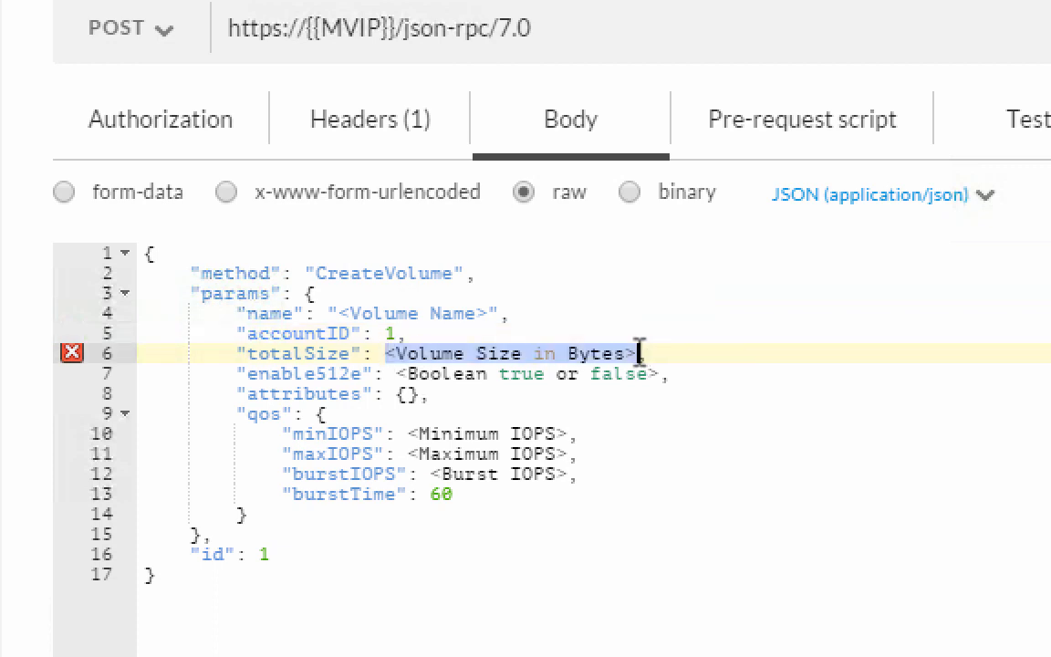
pyautogui.write('10,')
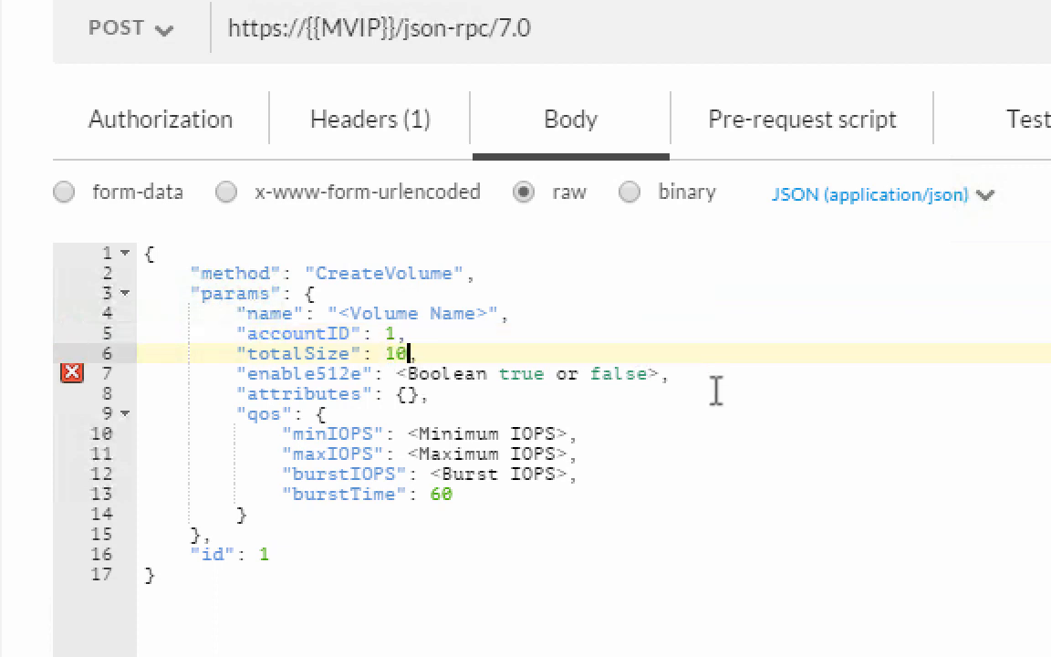
pyautogui.write('1000000000')
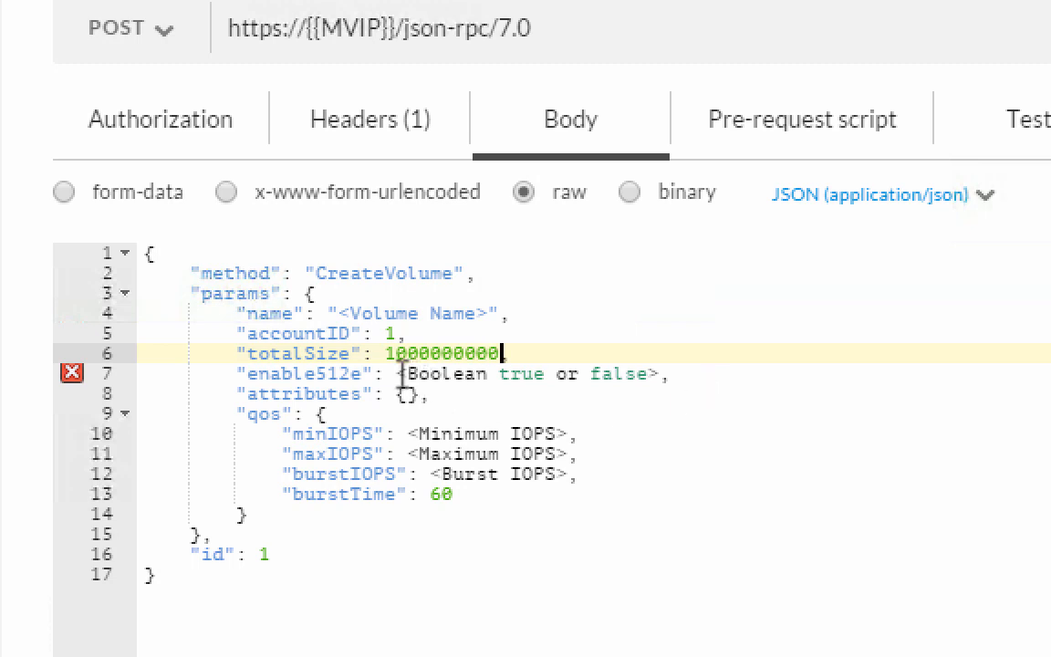
# Set enable512e to true and select the attributes and qos entries for deletion.
pyautogui.click(657, 374)
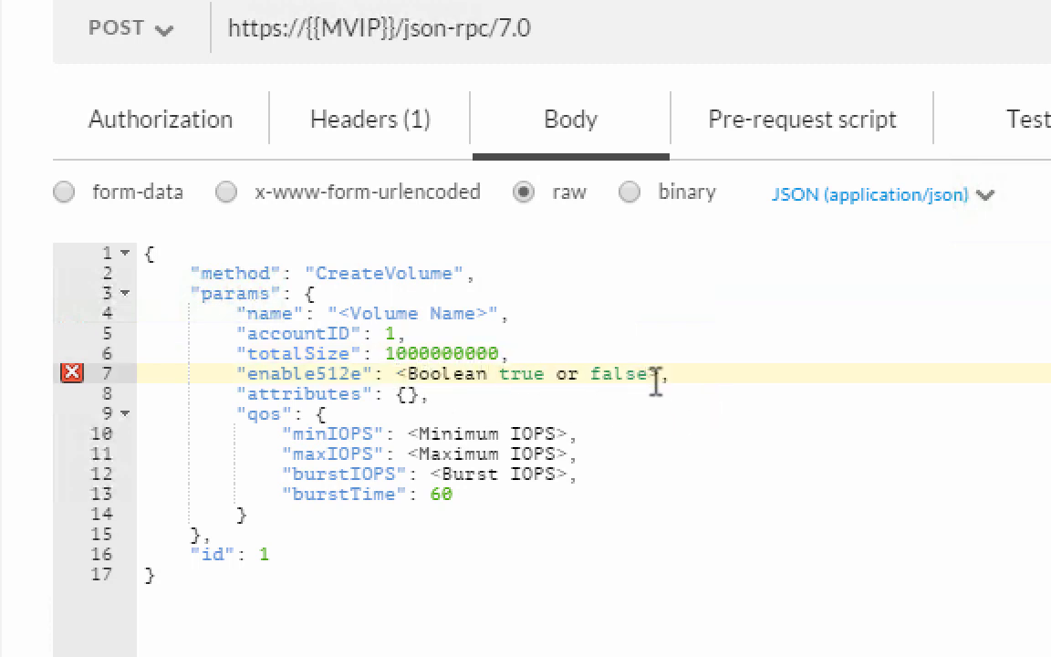
pyautogui.write('tru,')
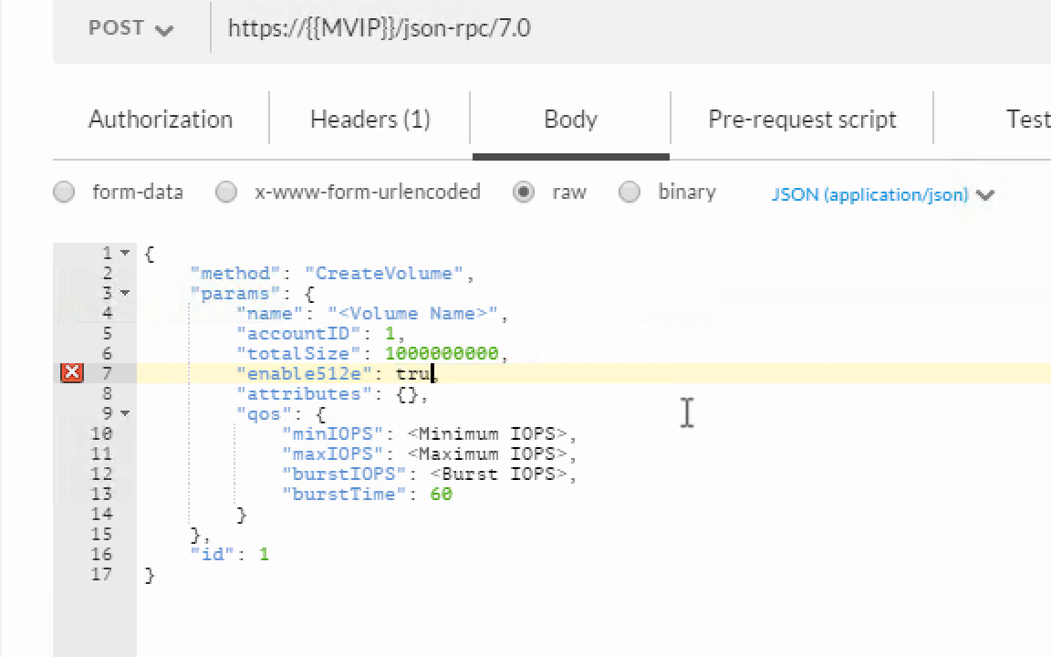
pyautogui.write('e,')
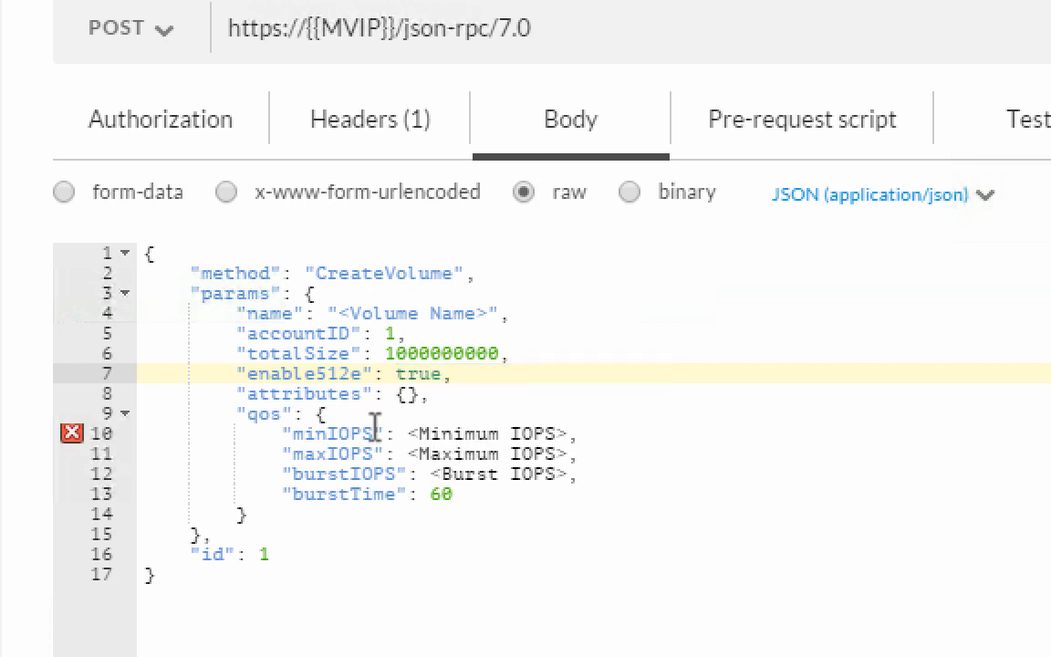
pyautogui.click(242, 414)
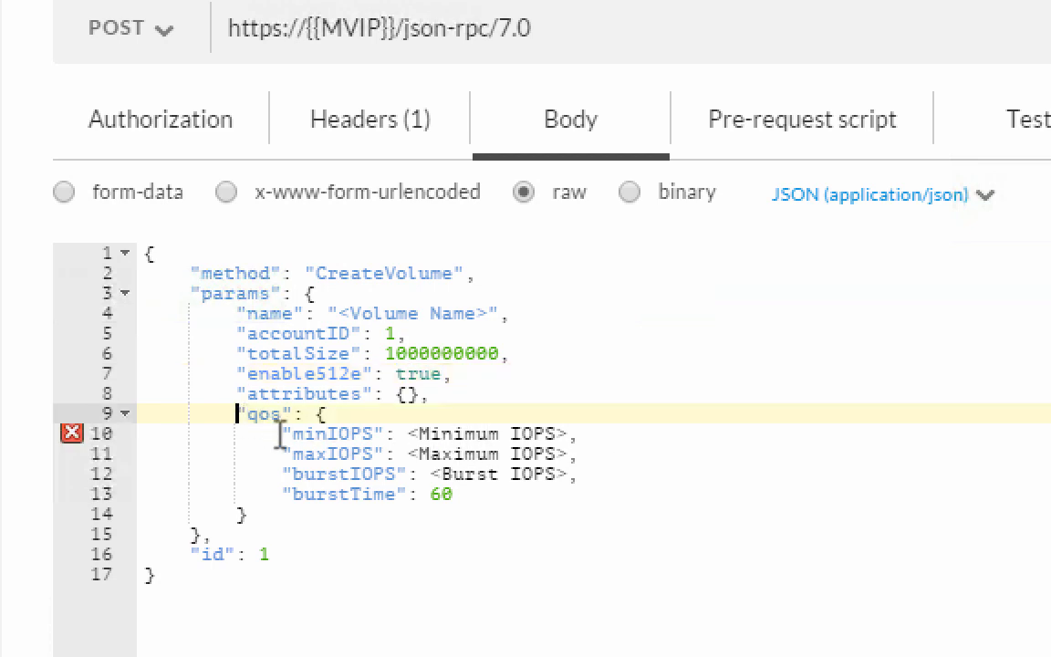
pyautogui.moveTo(240, 414); pyautogui.dragTo(466, 494)
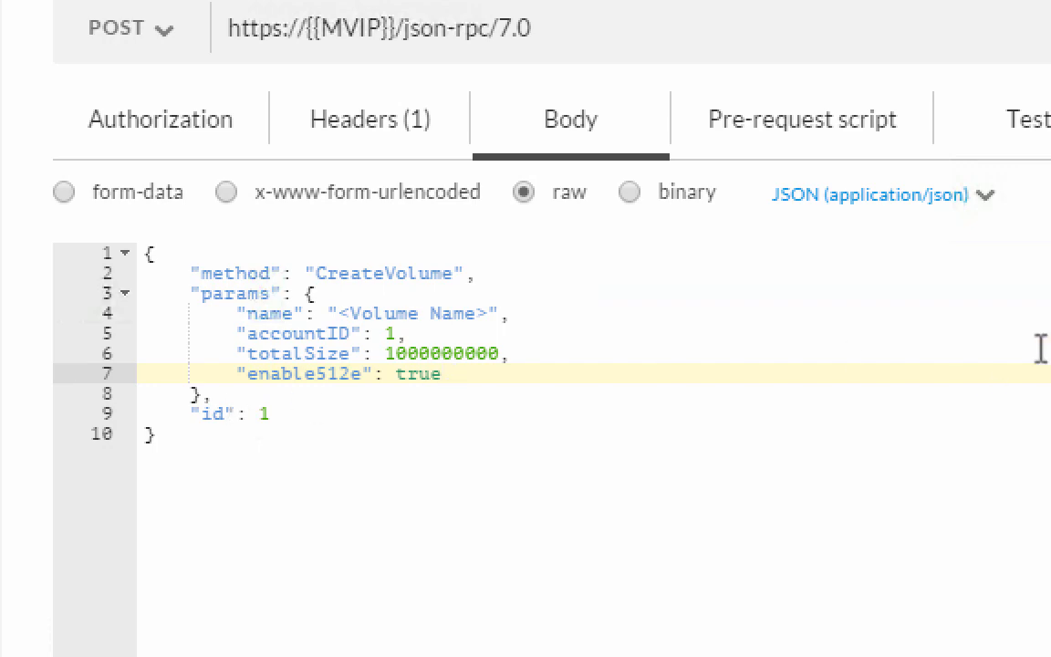
# Send CreateVolume, see the invalid-name error, and resend with the name TestVolume.
pyautogui.click(899, 154)
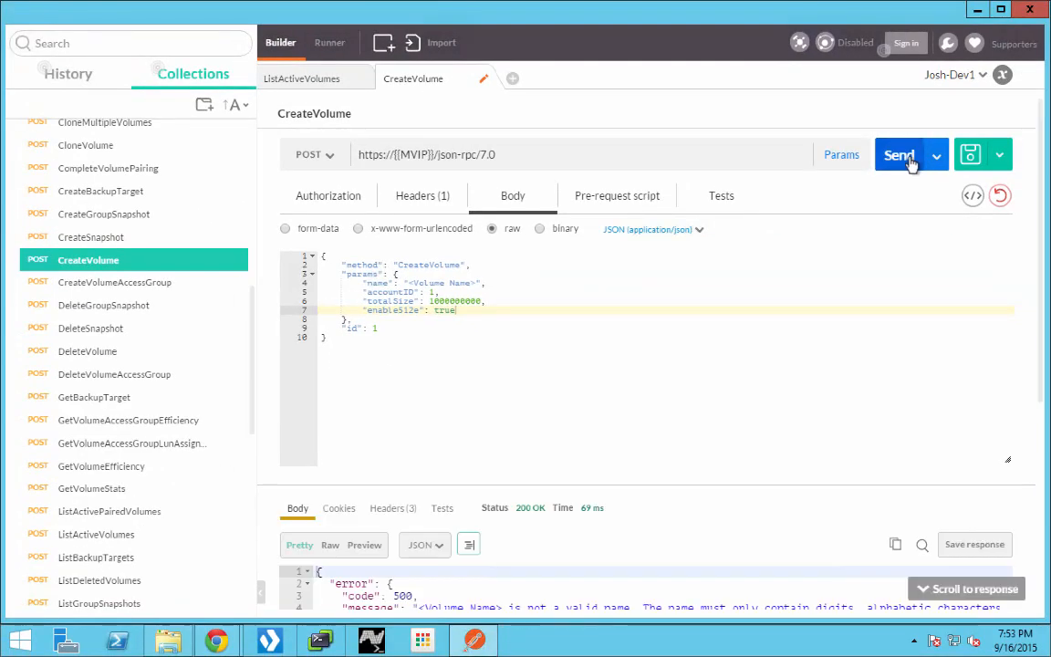
pyautogui.scroll(-3)
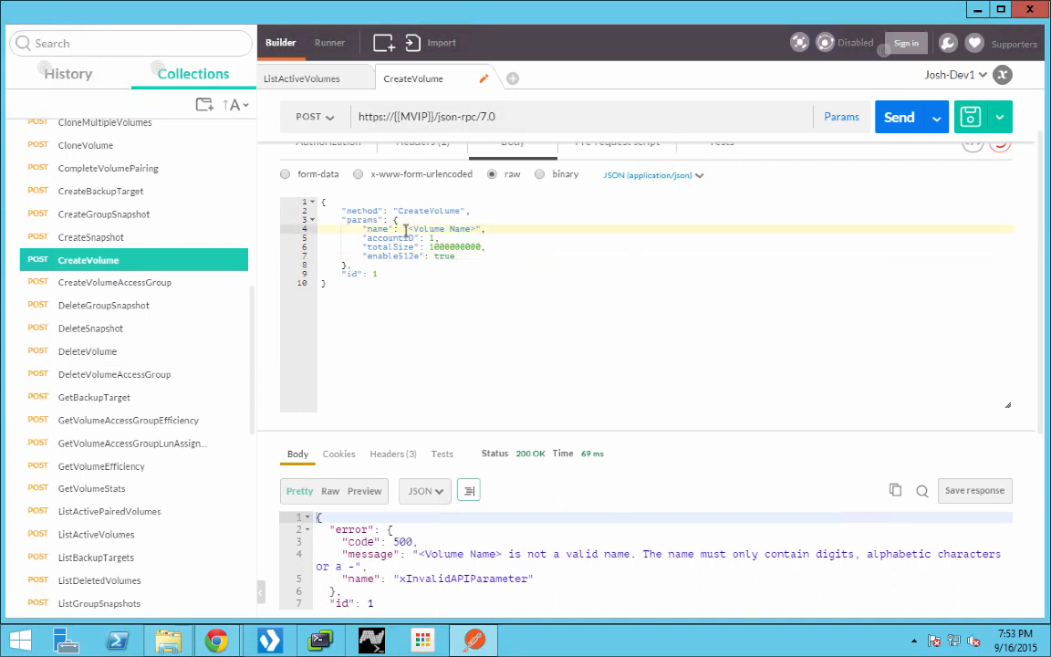
pyautogui.doubleClick(441, 228)
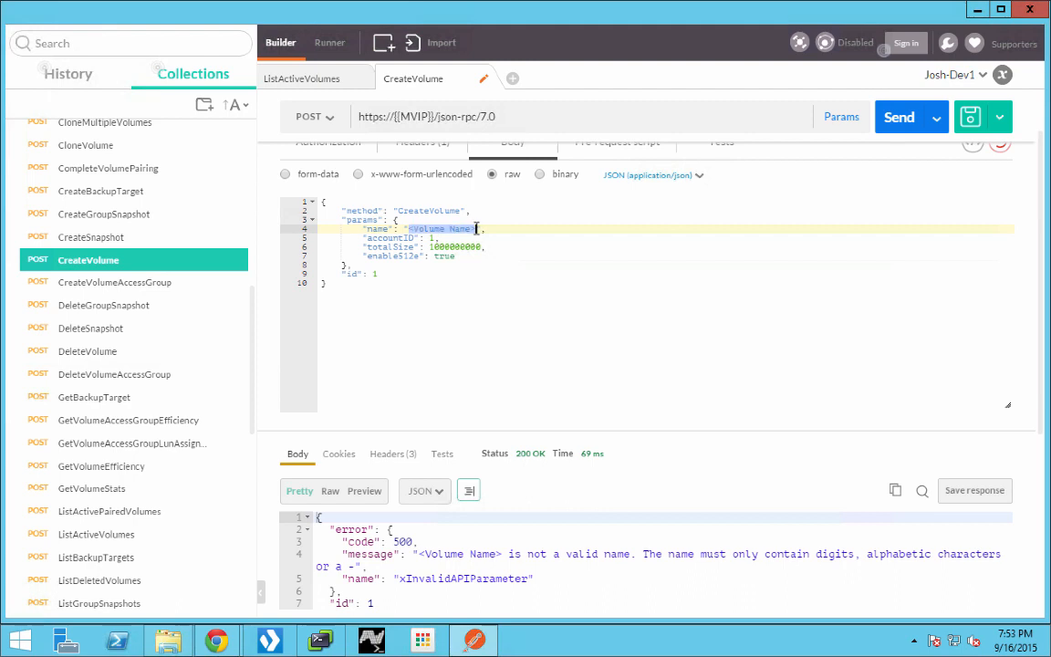
pyautogui.write('TestVol')
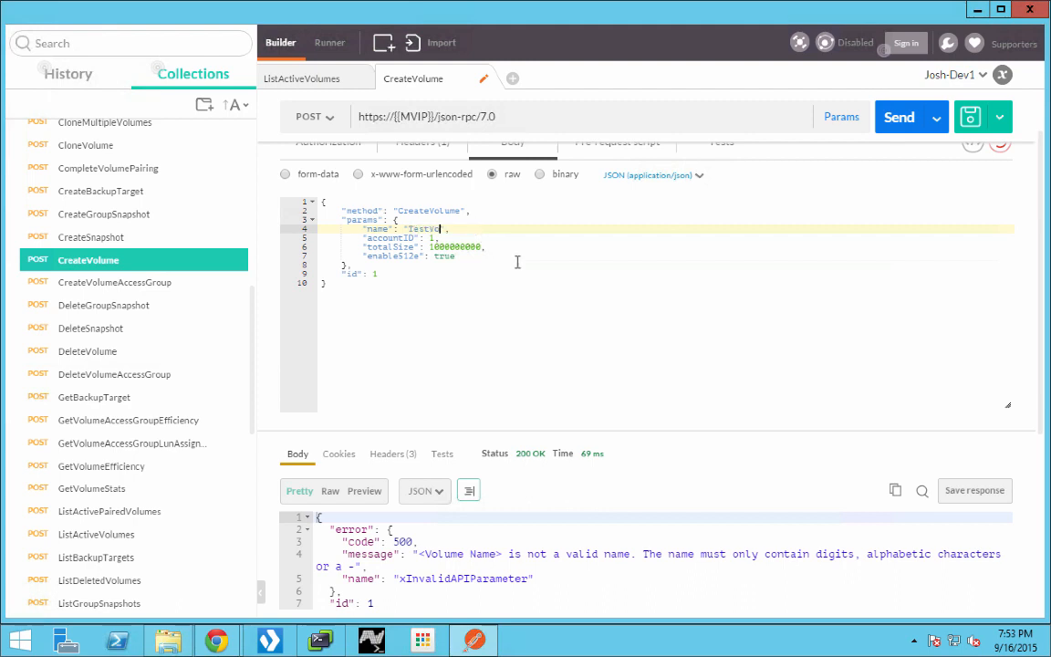
pyautogui.click(899, 117)
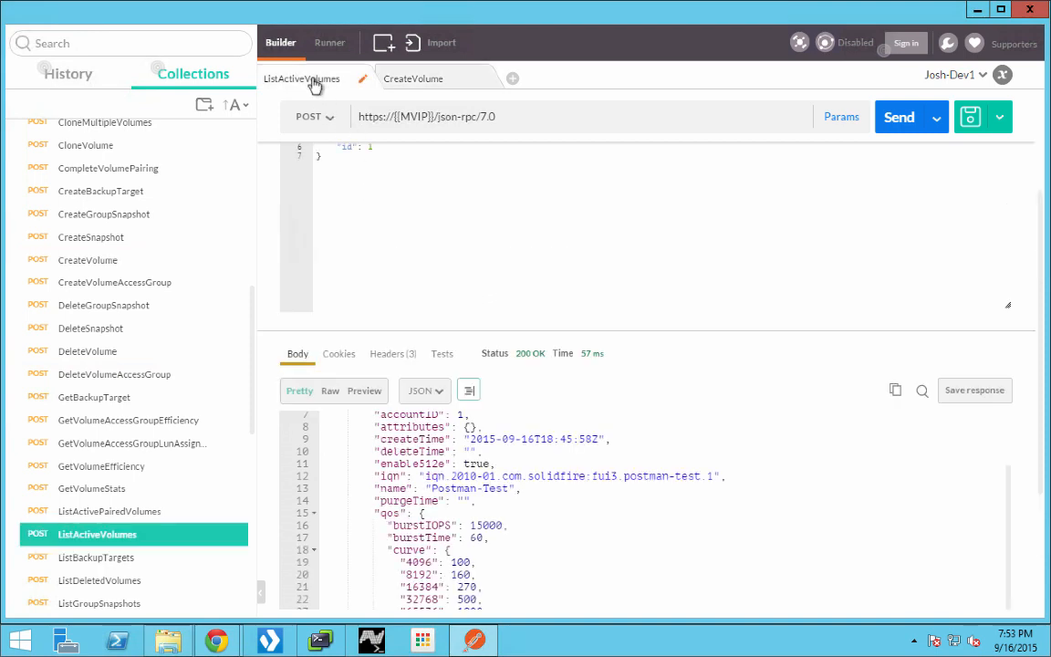
# Rerun ListActiveVolumes and highlight TestVolume alongside Postman-Test in the response.
pyautogui.click(899, 117)
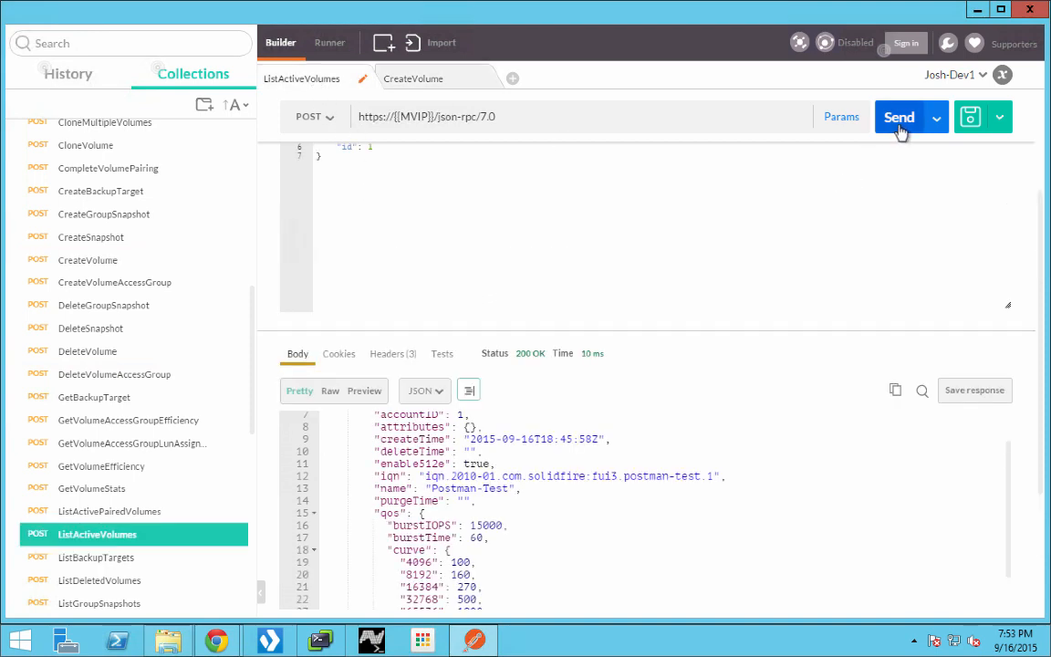
pyautogui.scroll(-3)
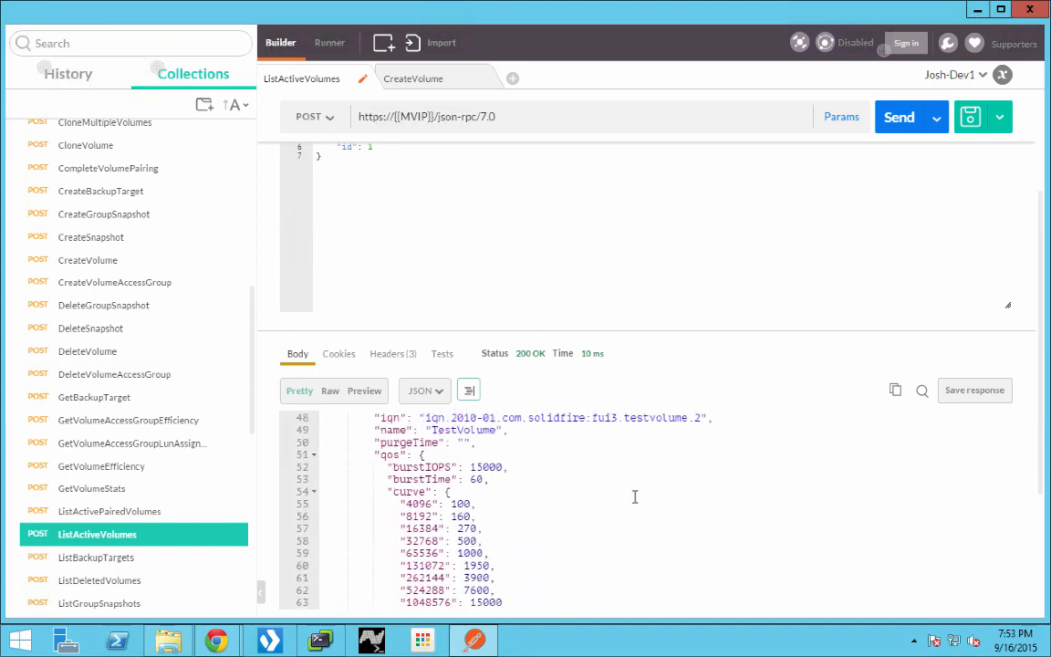
pyautogui.scroll(3)
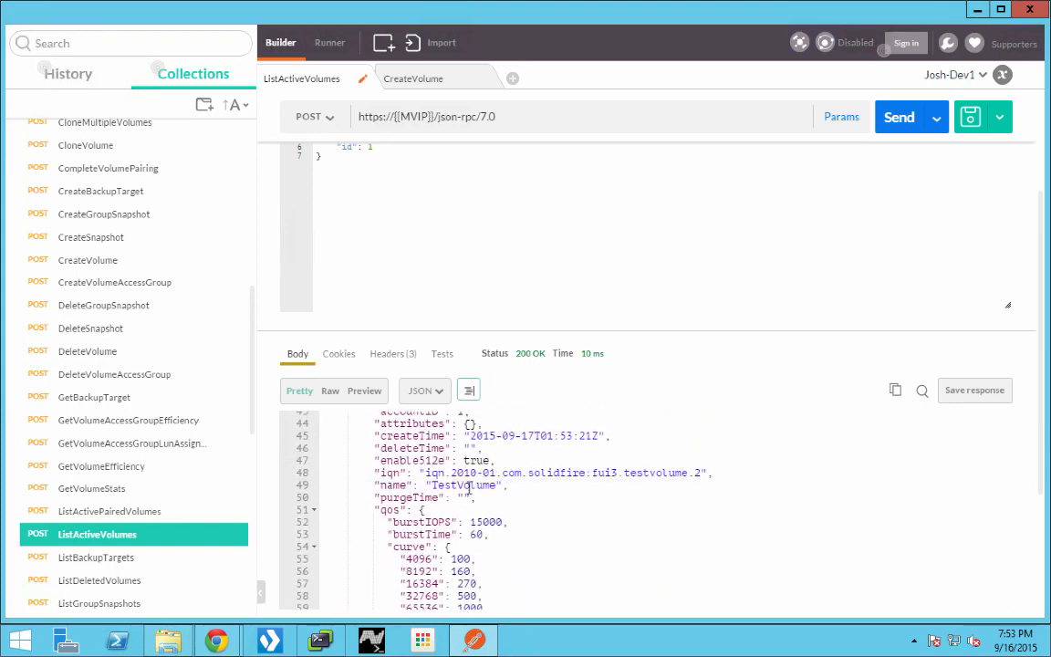
pyautogui.doubleClick(463, 485)
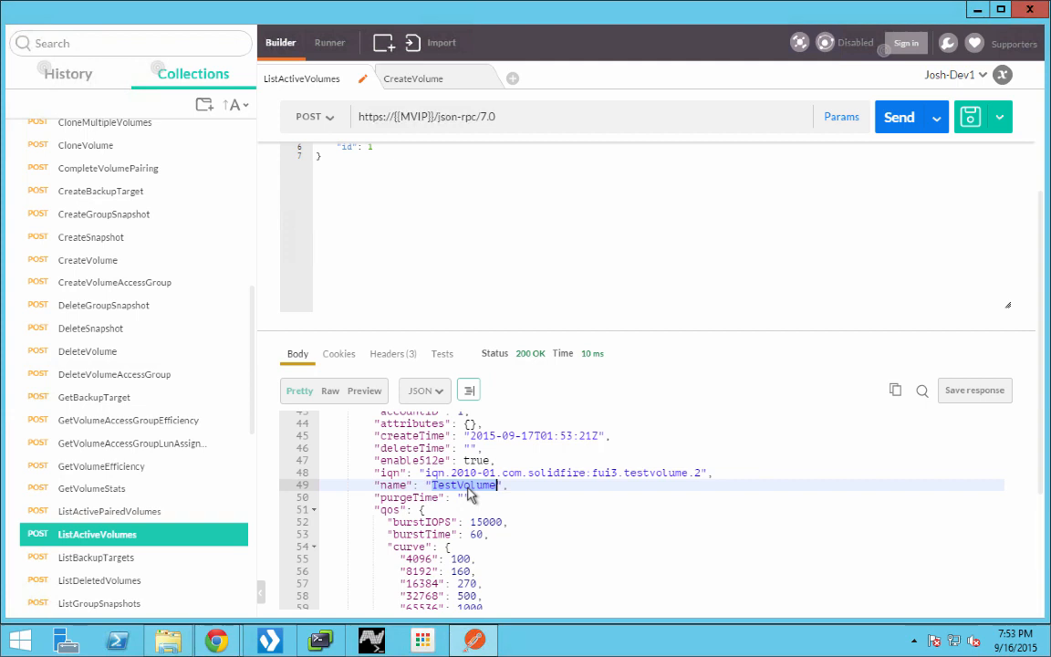